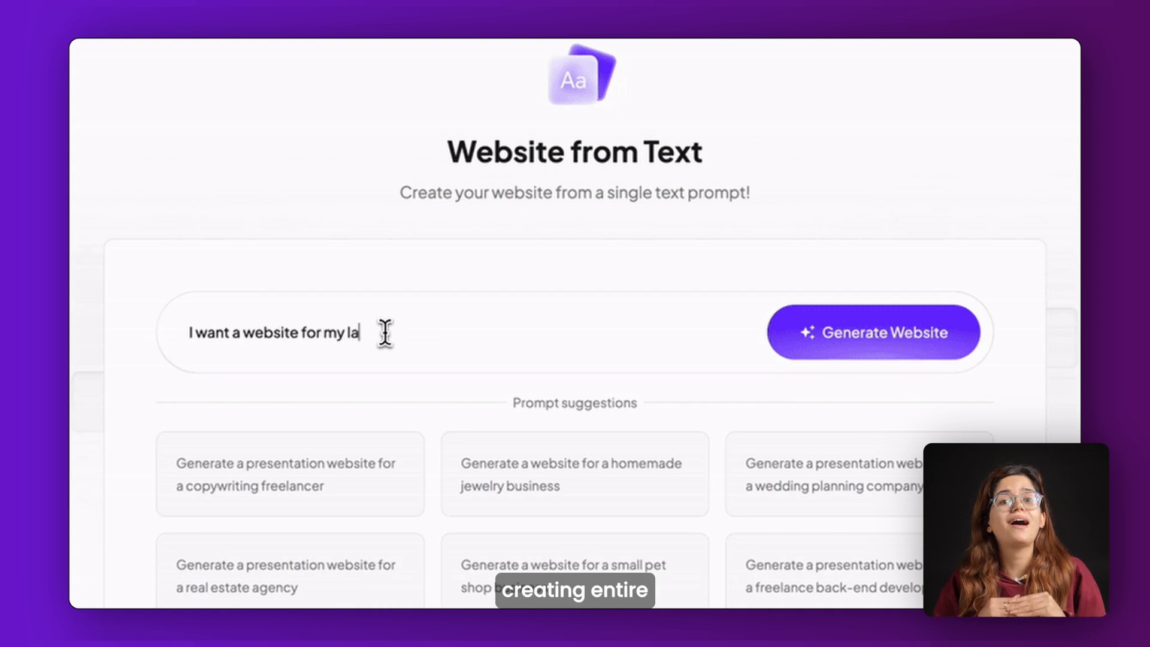
Step: Generate a website from the typed prompt using the Classic theme
left_click(874, 331)
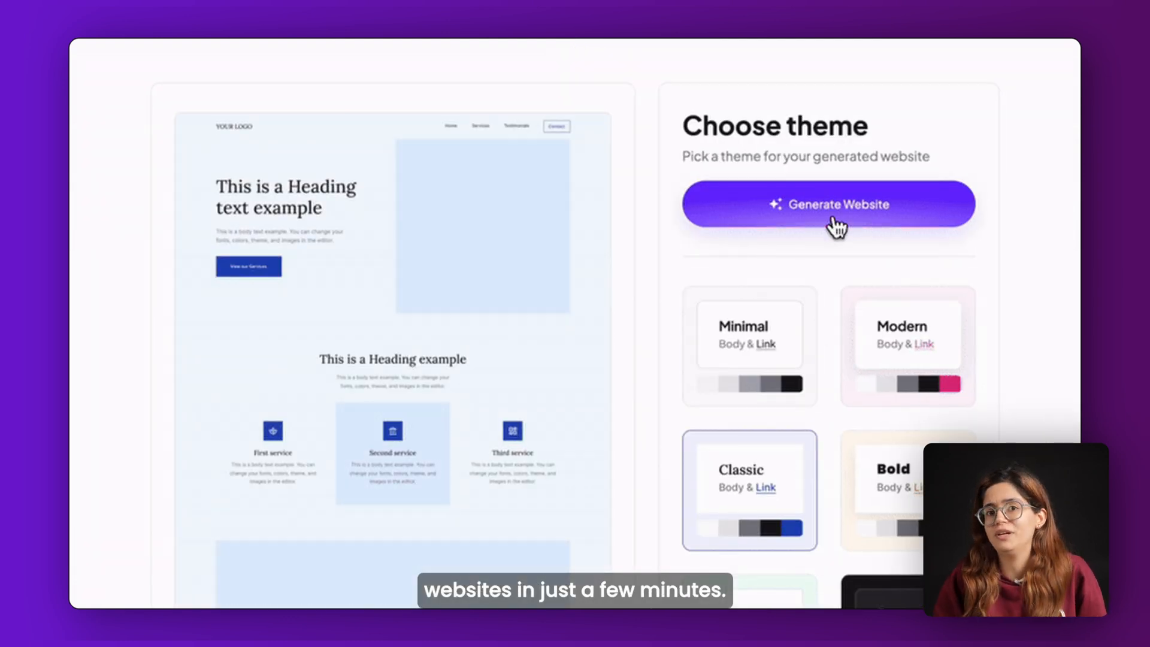
left_click(827, 203)
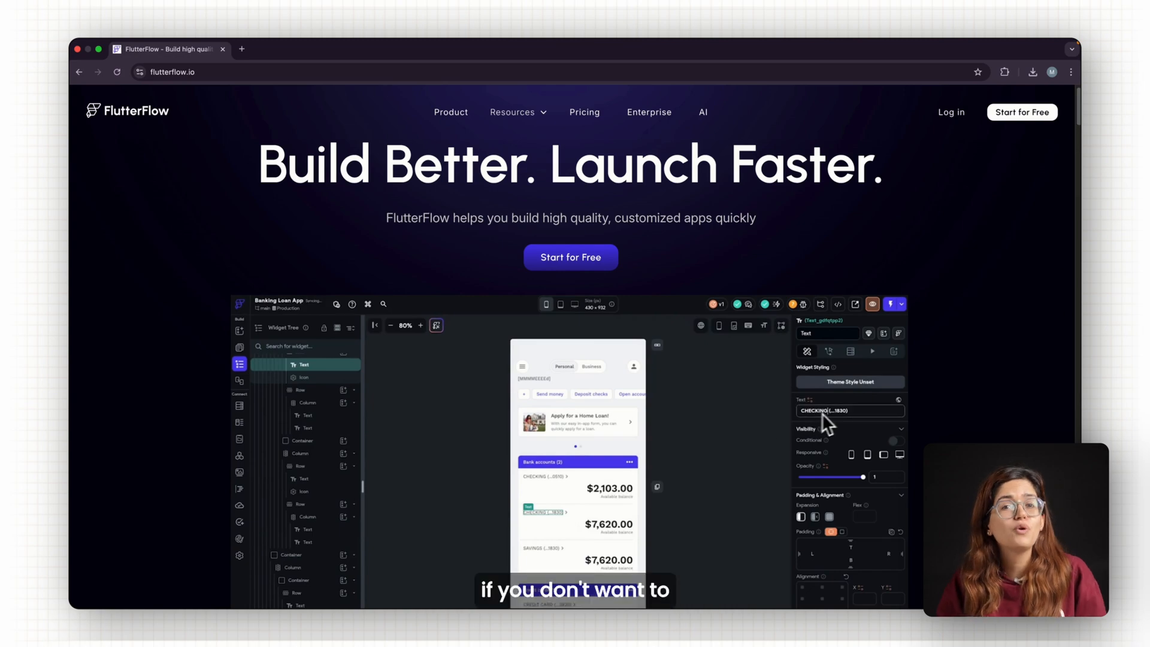
left_click(170, 72)
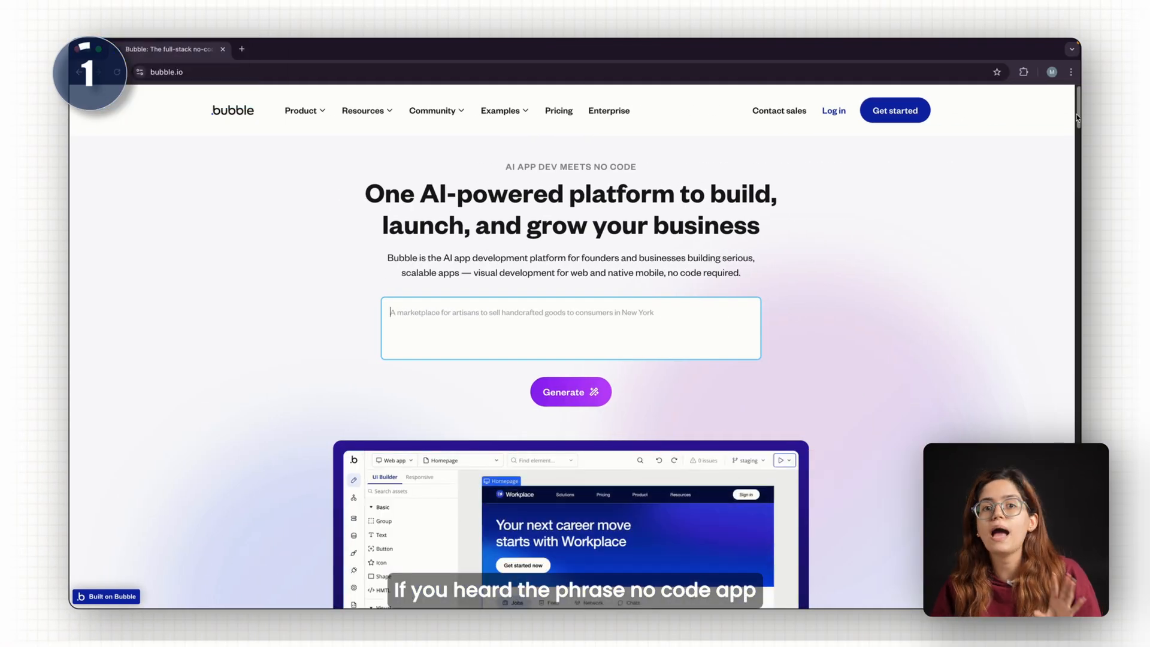
scroll("down", 3)
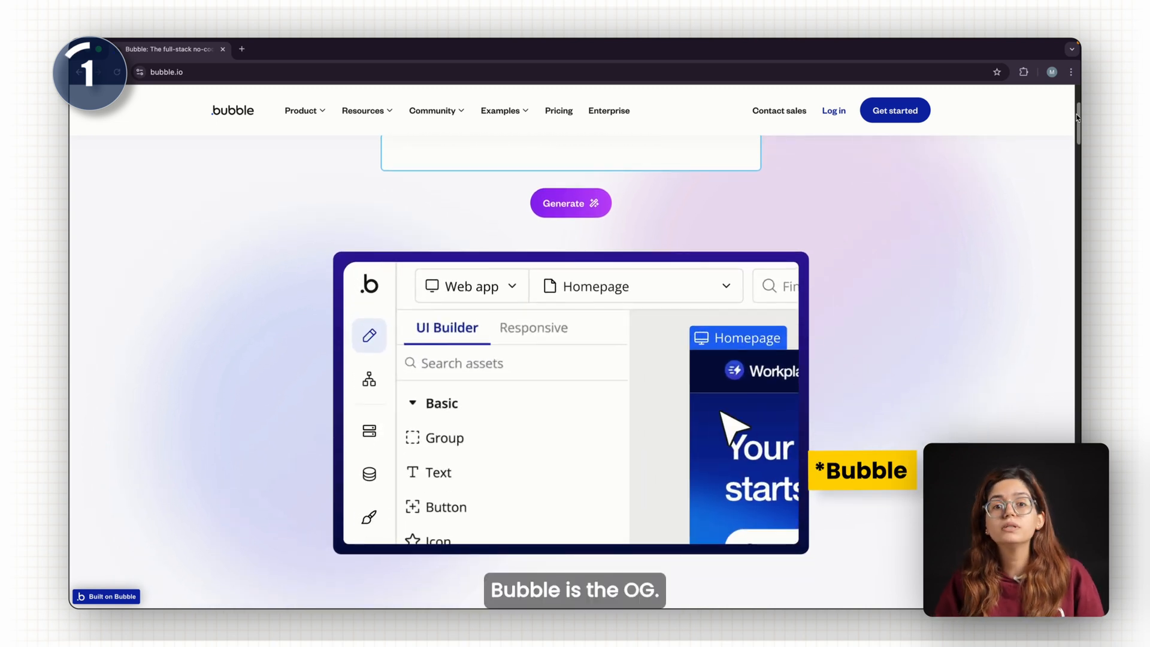
left_click(470, 285)
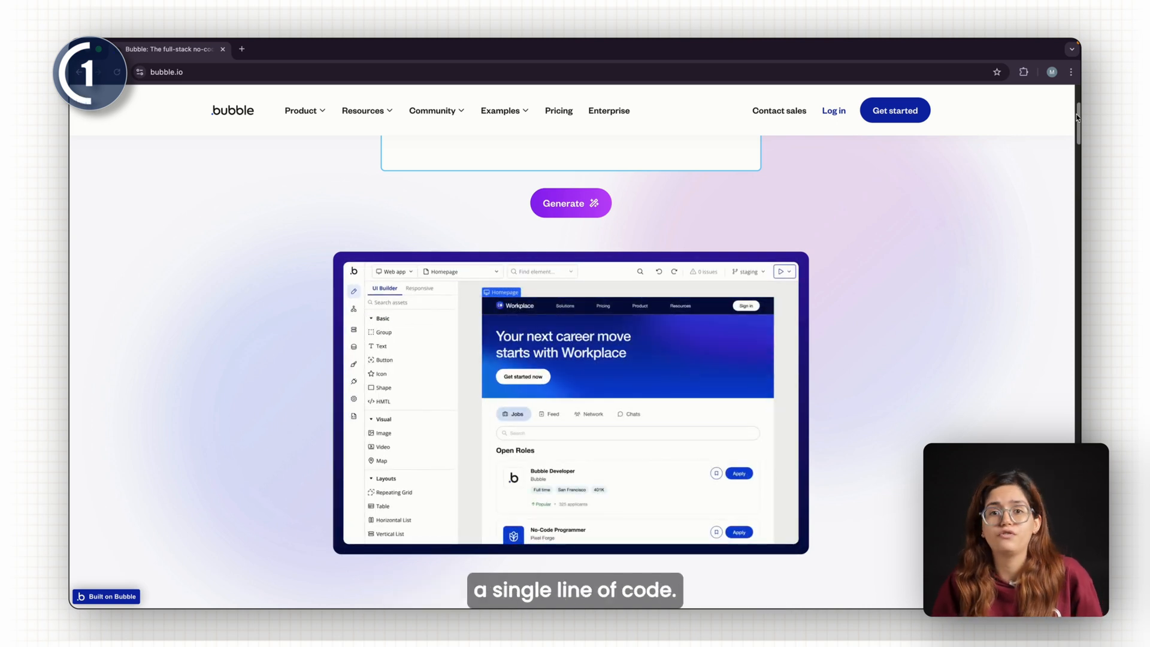
scroll("down", 3)
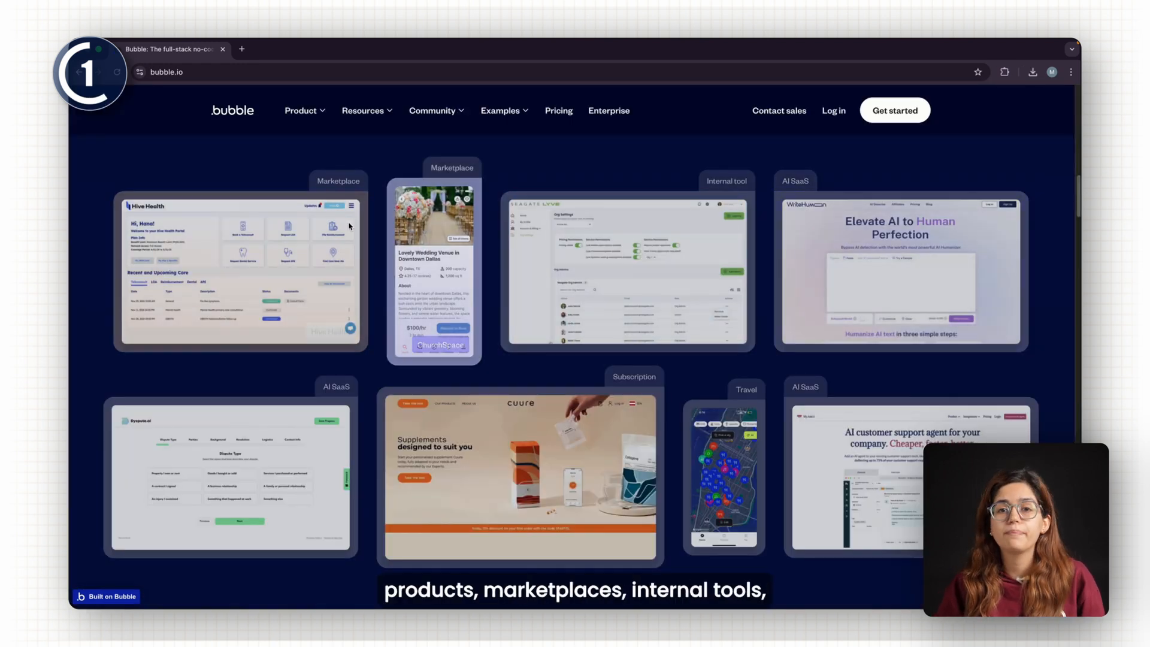
mouse_move(689, 264)
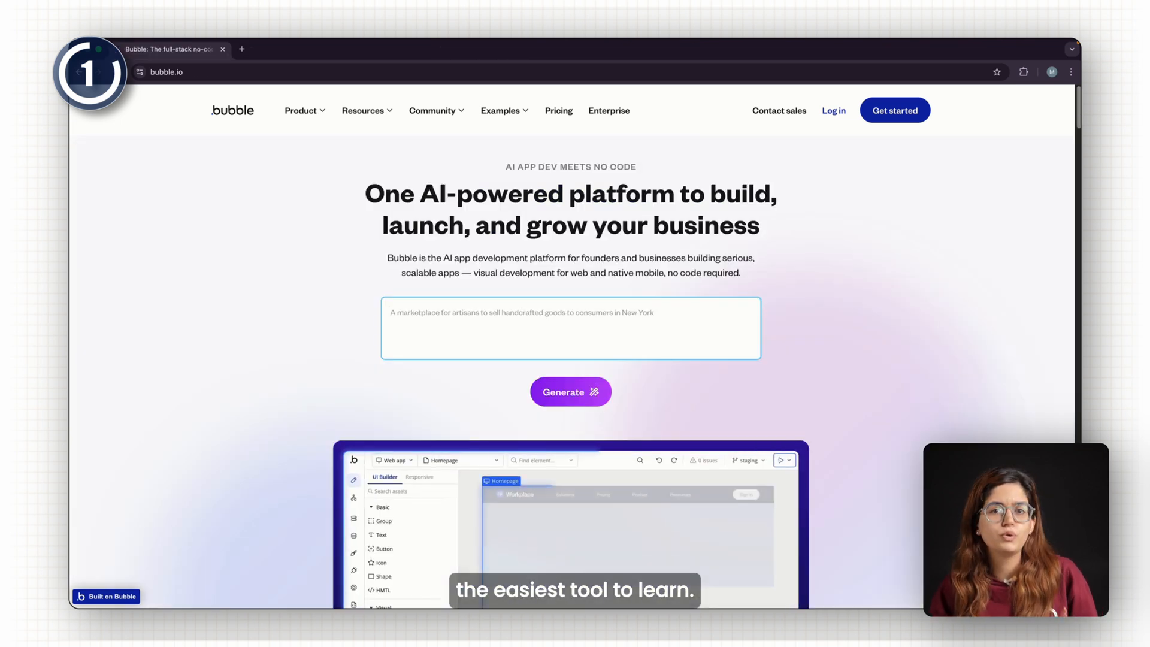
scroll("down", 3)
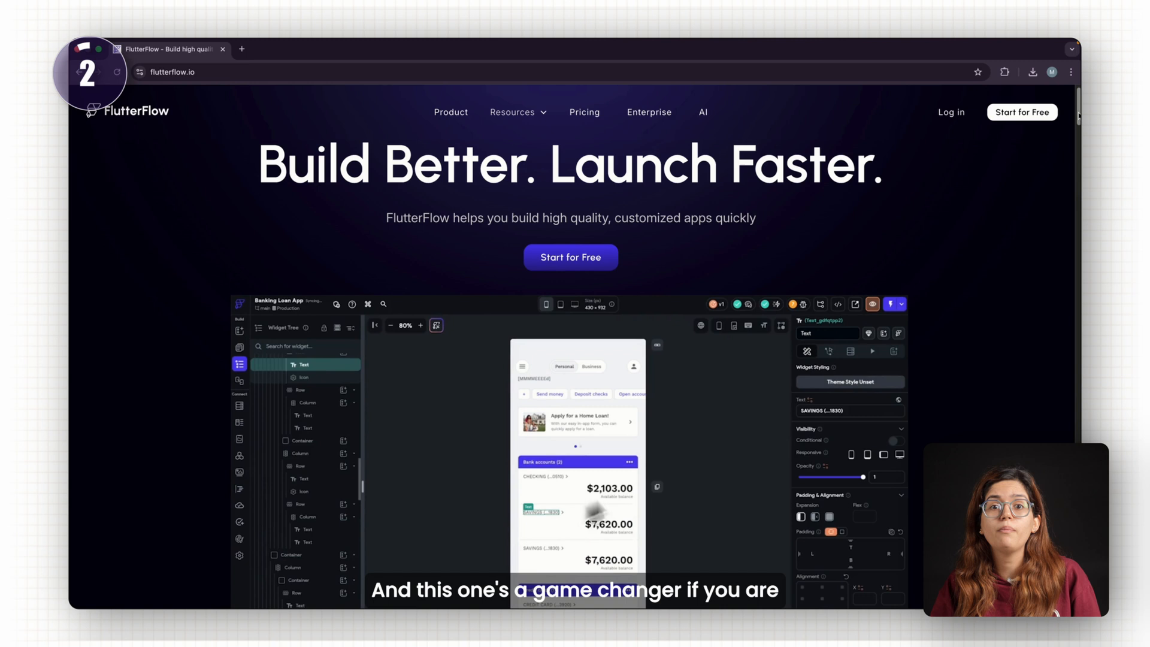
scroll("down", 3)
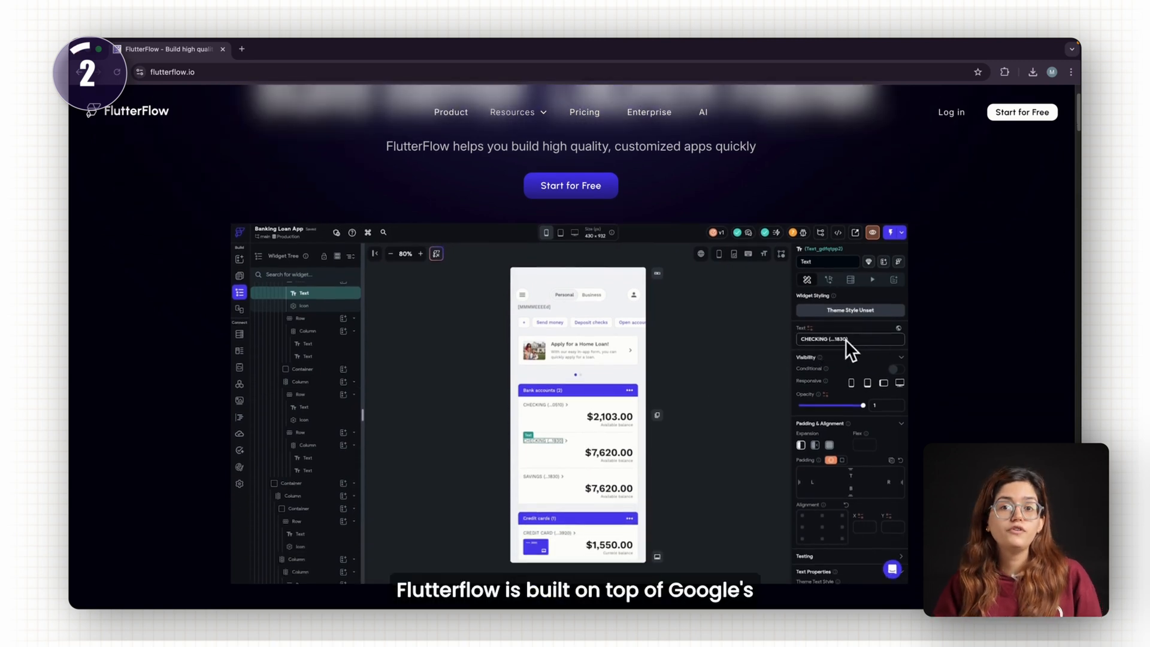
left_click(239, 467)
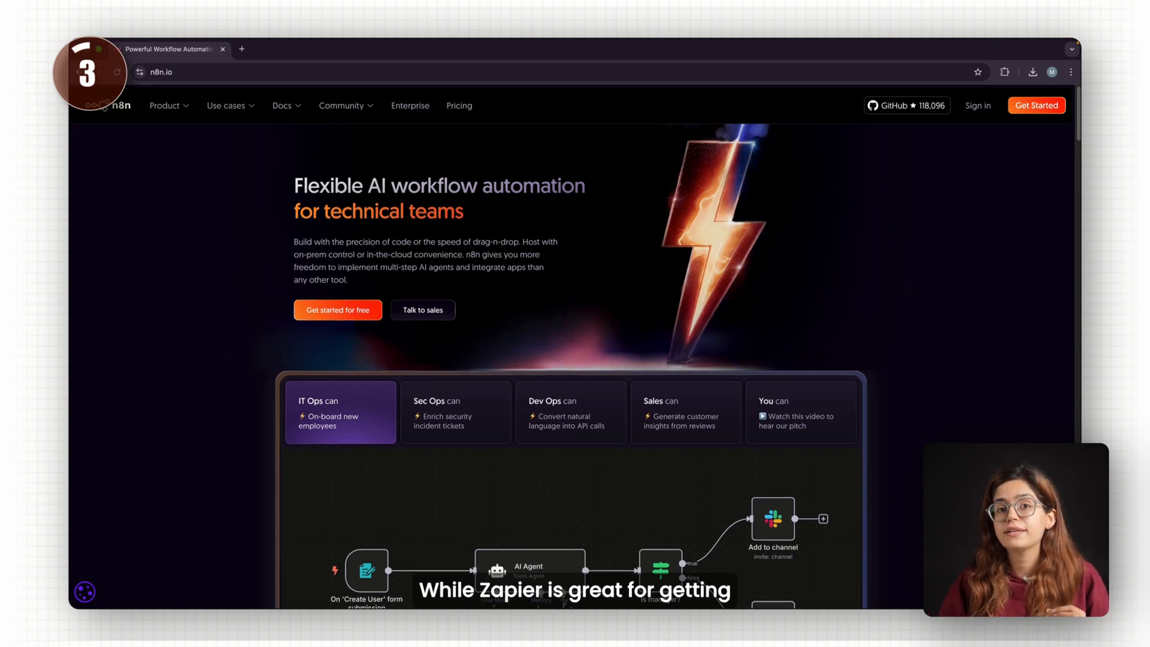
Step: View the Dev Ops and Sales example workflows in the n8n demo, then scroll down
scroll("down", 3)
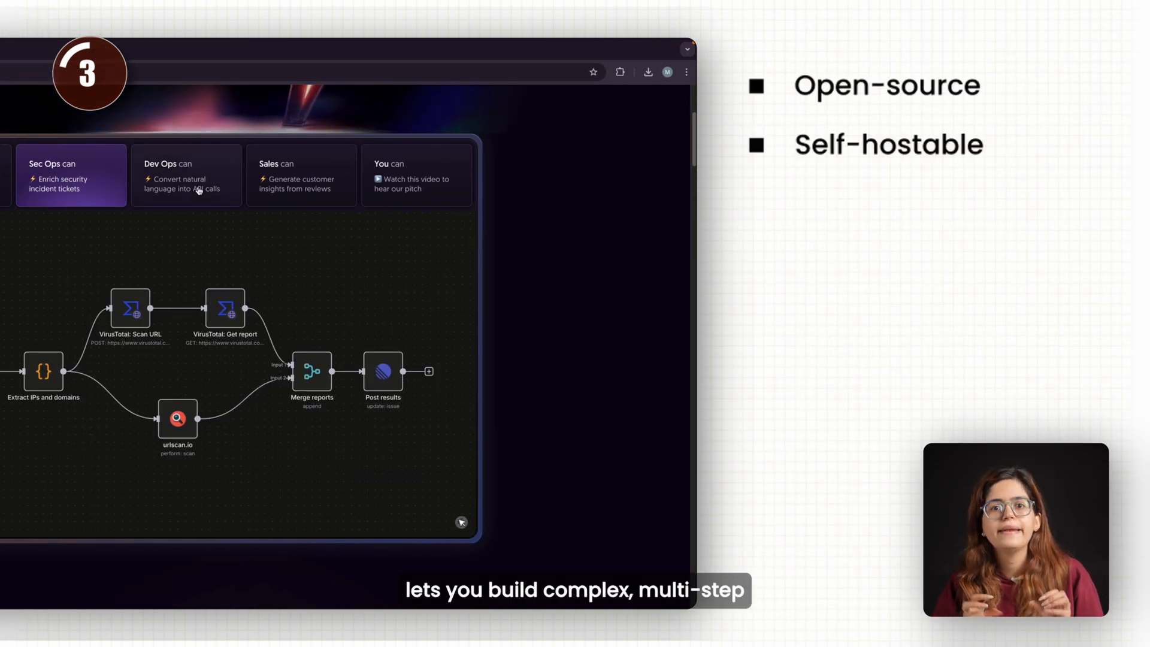
left_click(185, 175)
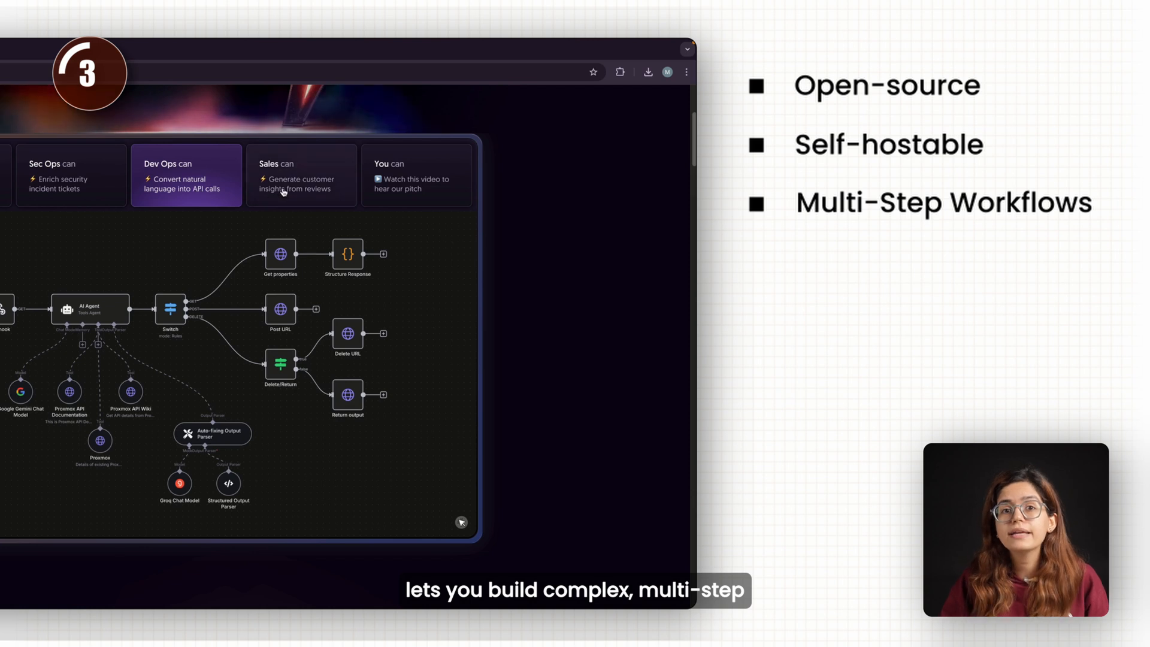
left_click(301, 174)
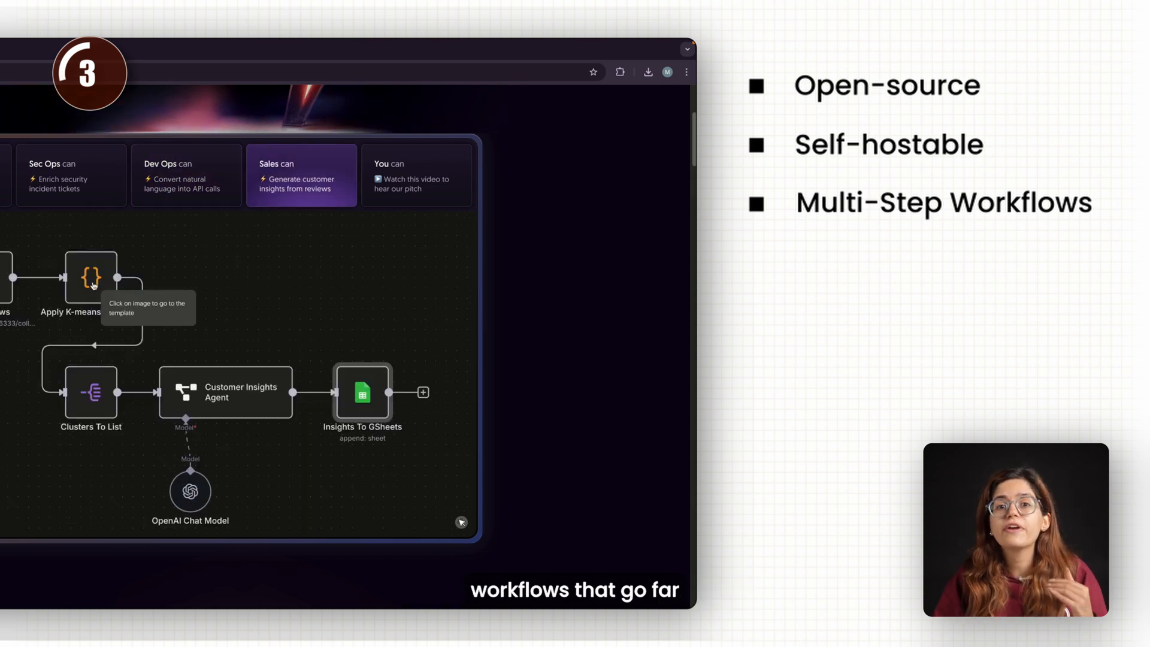
mouse_move(209, 335)
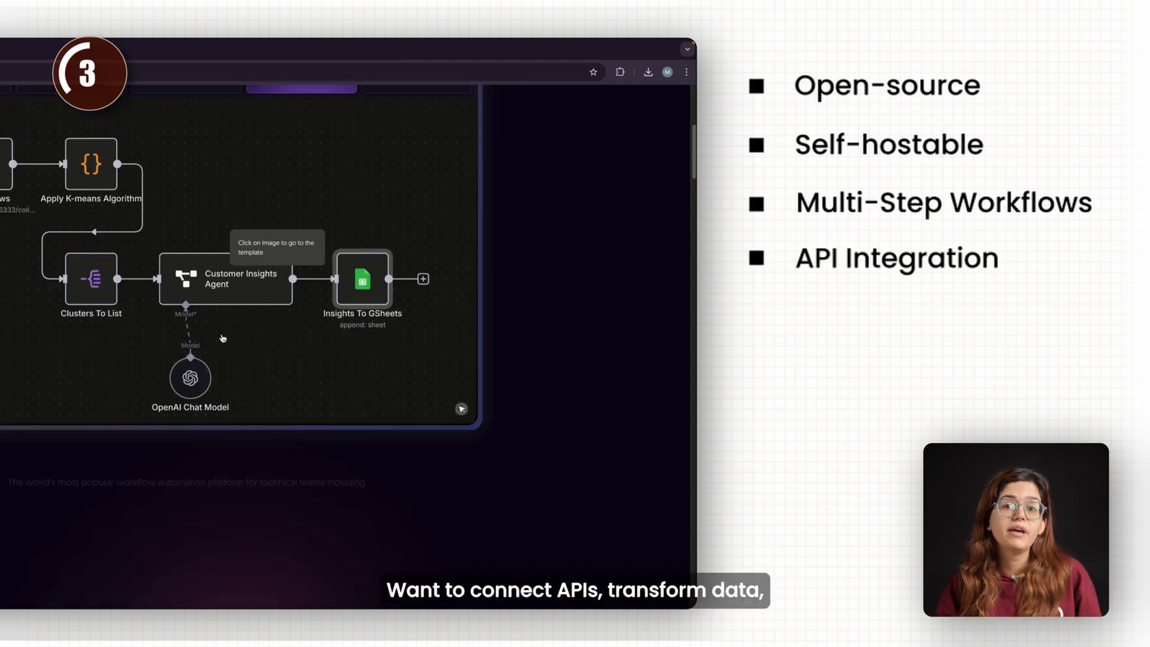
scroll("down", 3)
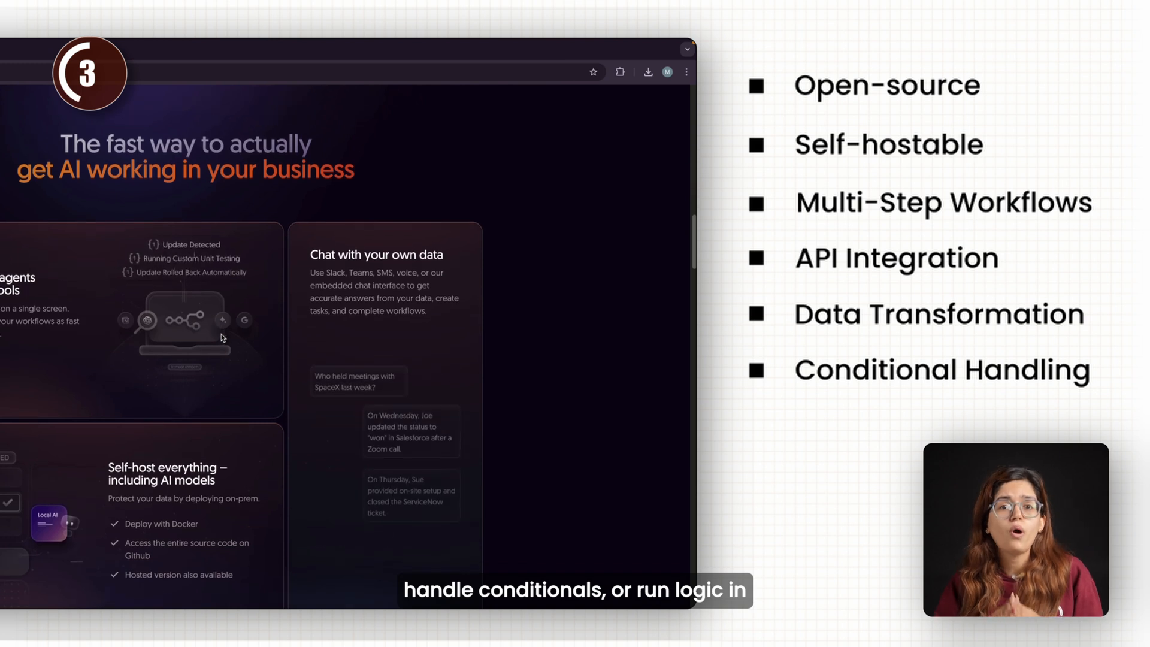
scroll("down", 3)
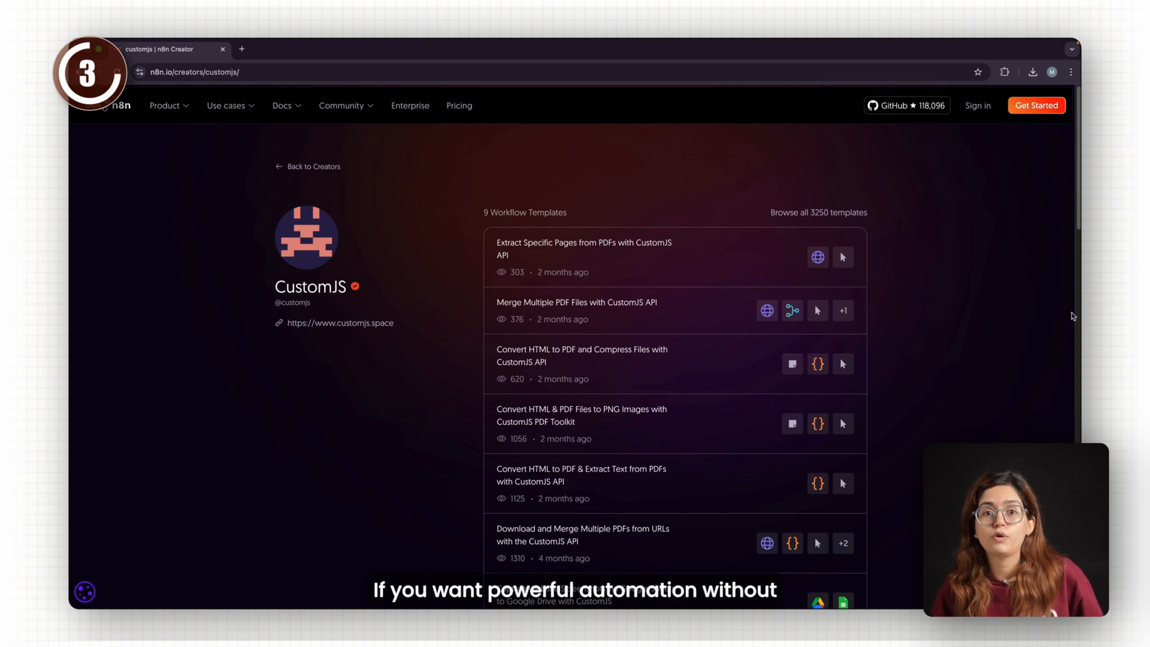
Step: Browse the CustomJS templates and the workflows gallery's Newcomer essentials tutorials
scroll("down", 3)
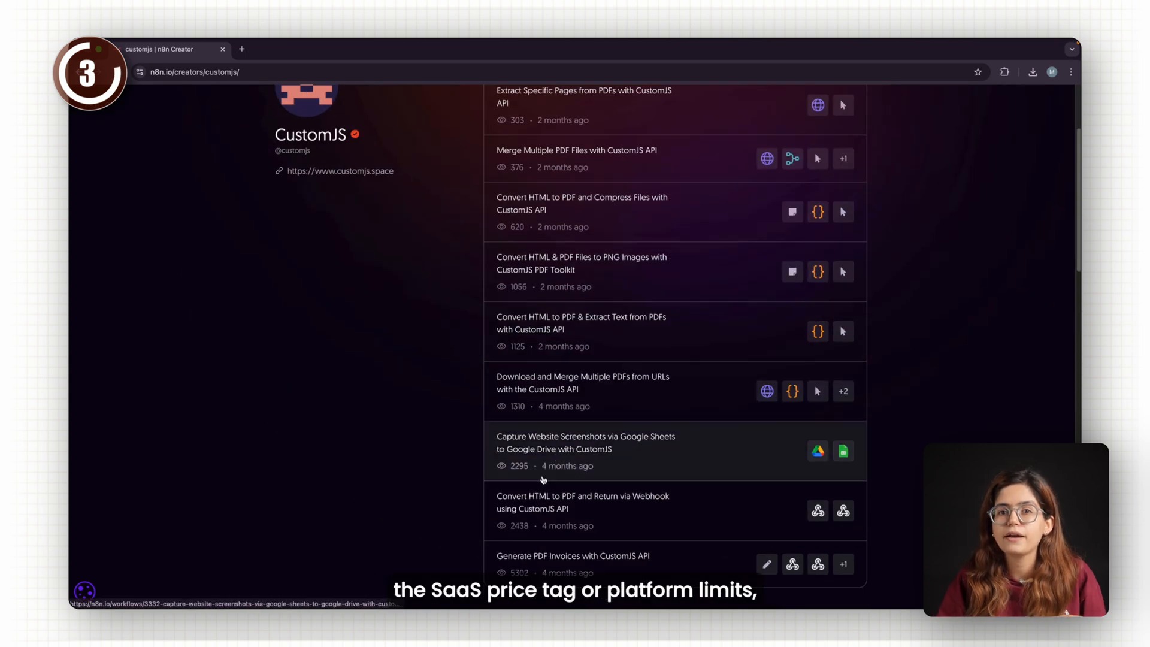
scroll("up", 3)
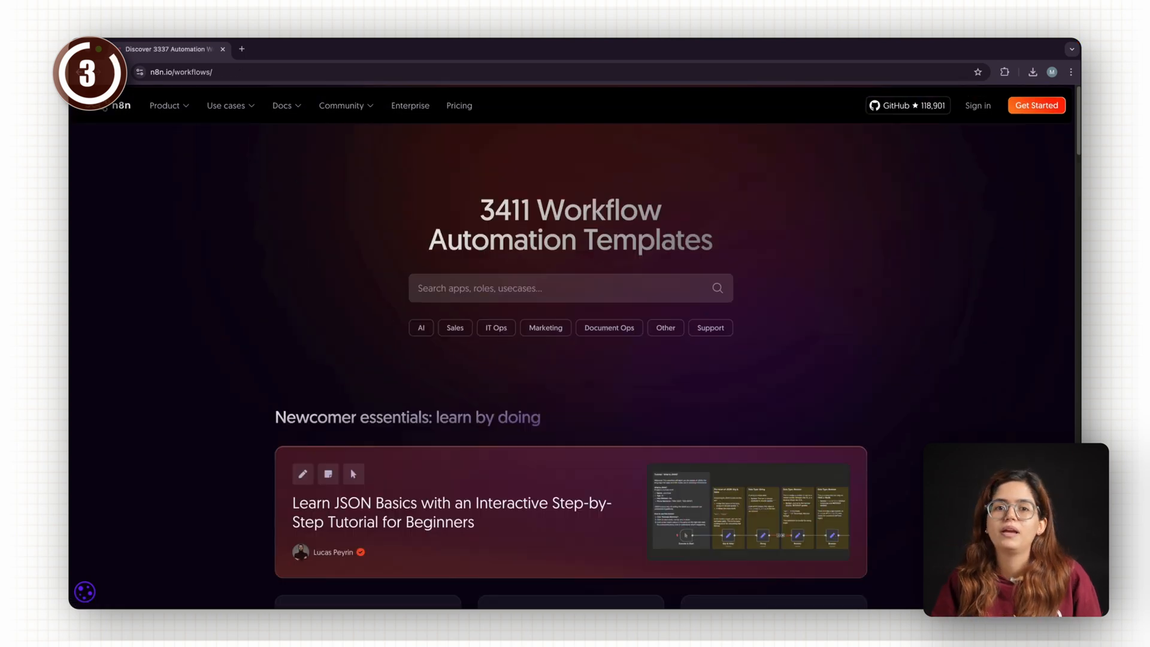
scroll("down", 3)
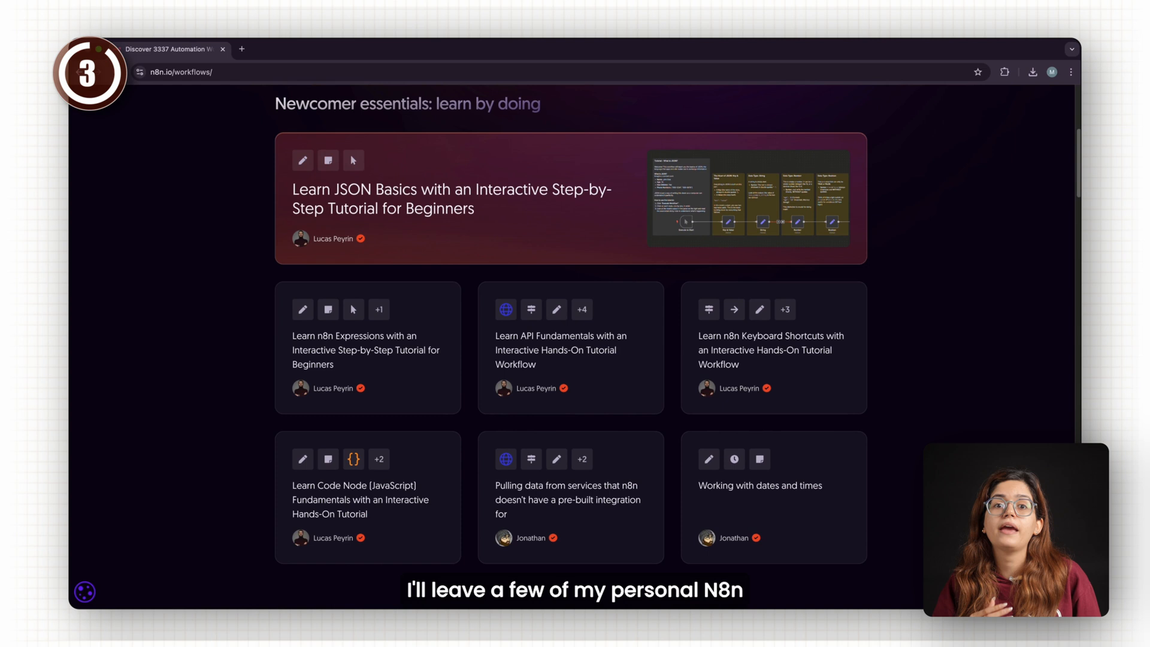
scroll("up", 3)
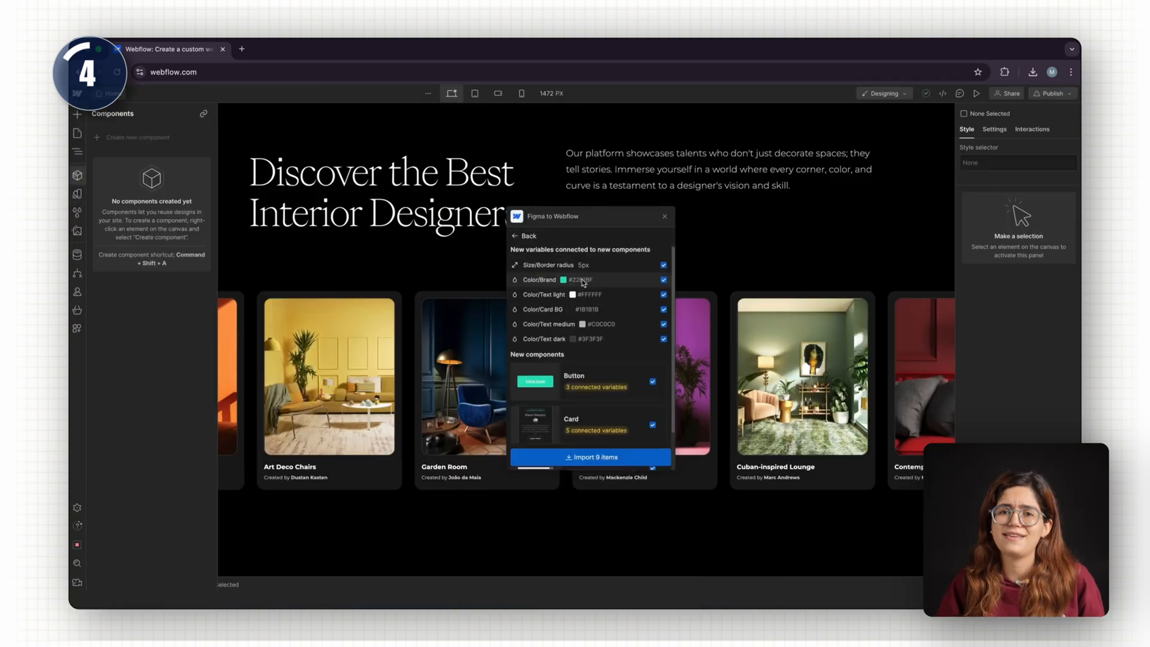
Step: Import Figma variables and review the Button component's border radius and colour updates
left_click(589, 457)
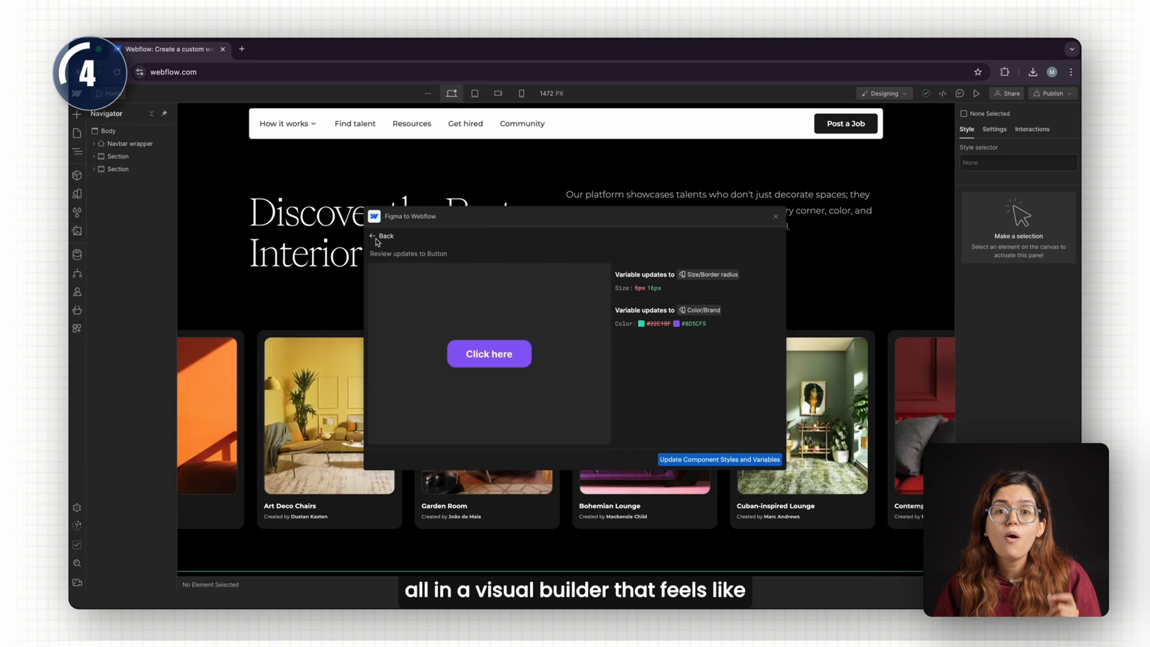
left_click(719, 459)
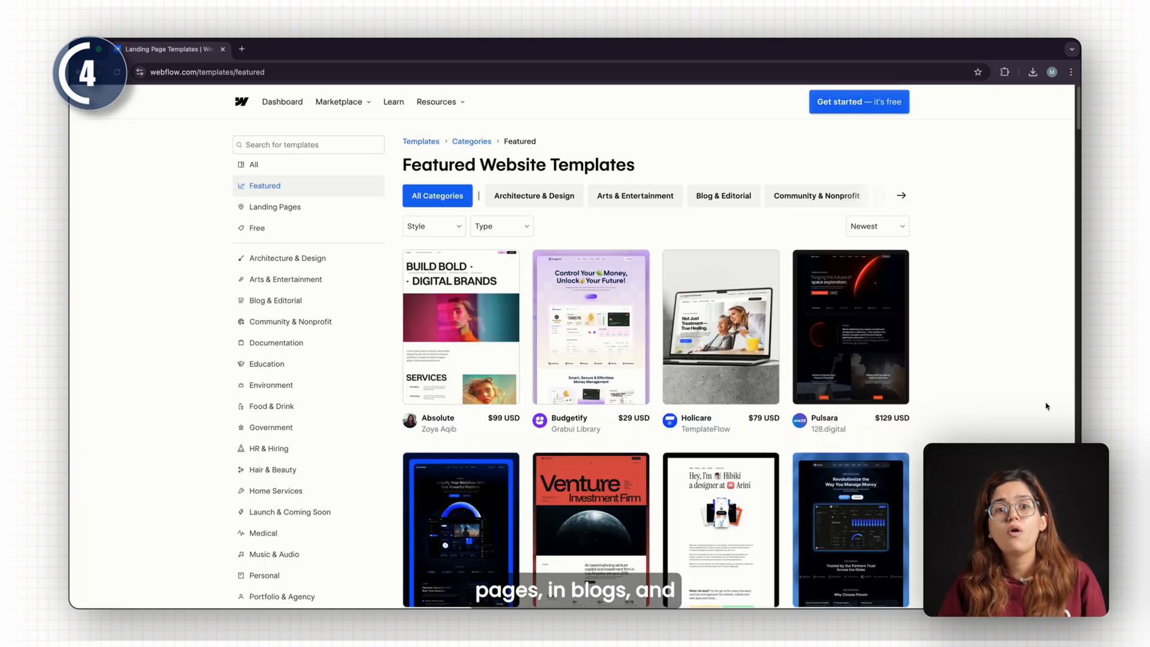
left_click(275, 300)
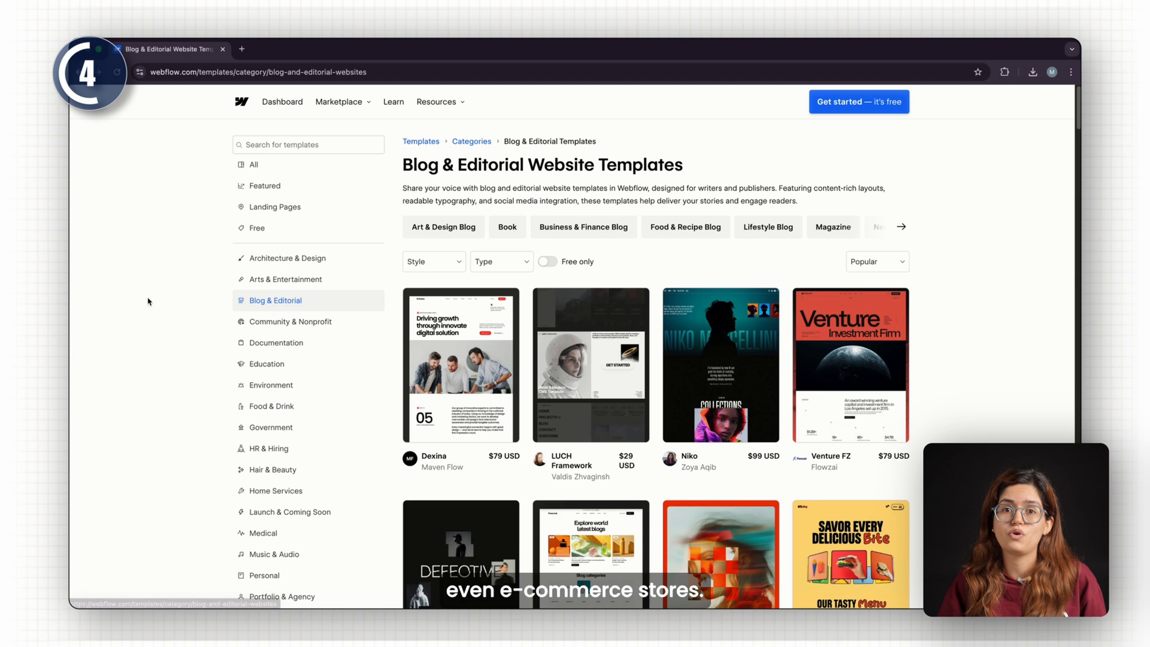
left_click(286, 461)
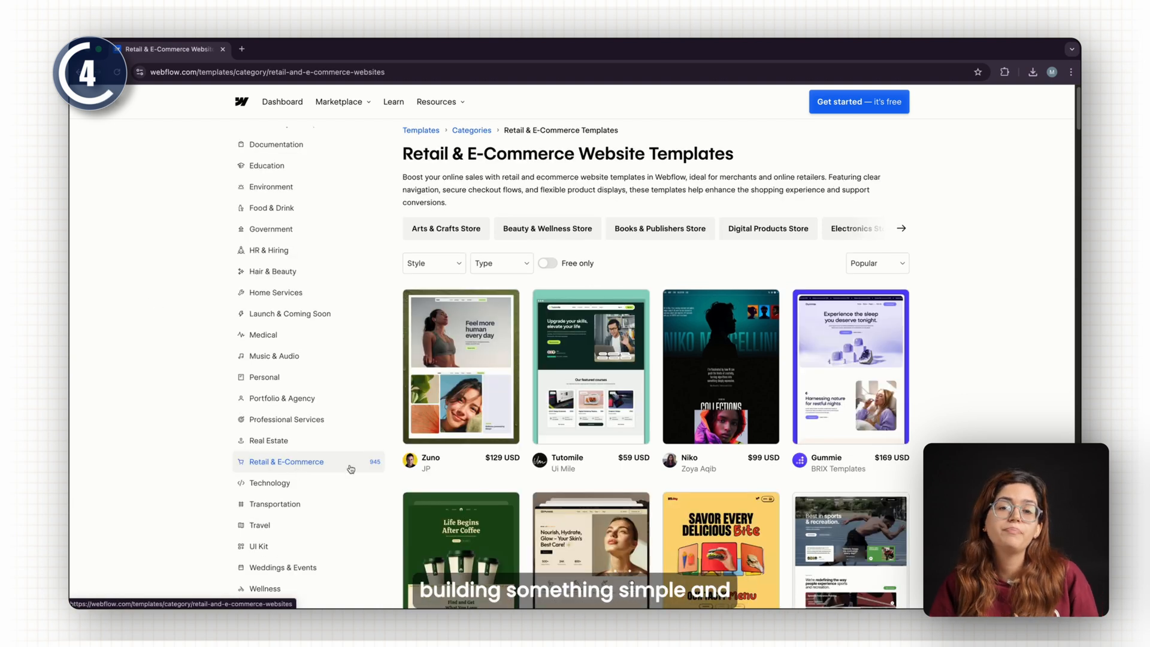
scroll("down", 3)
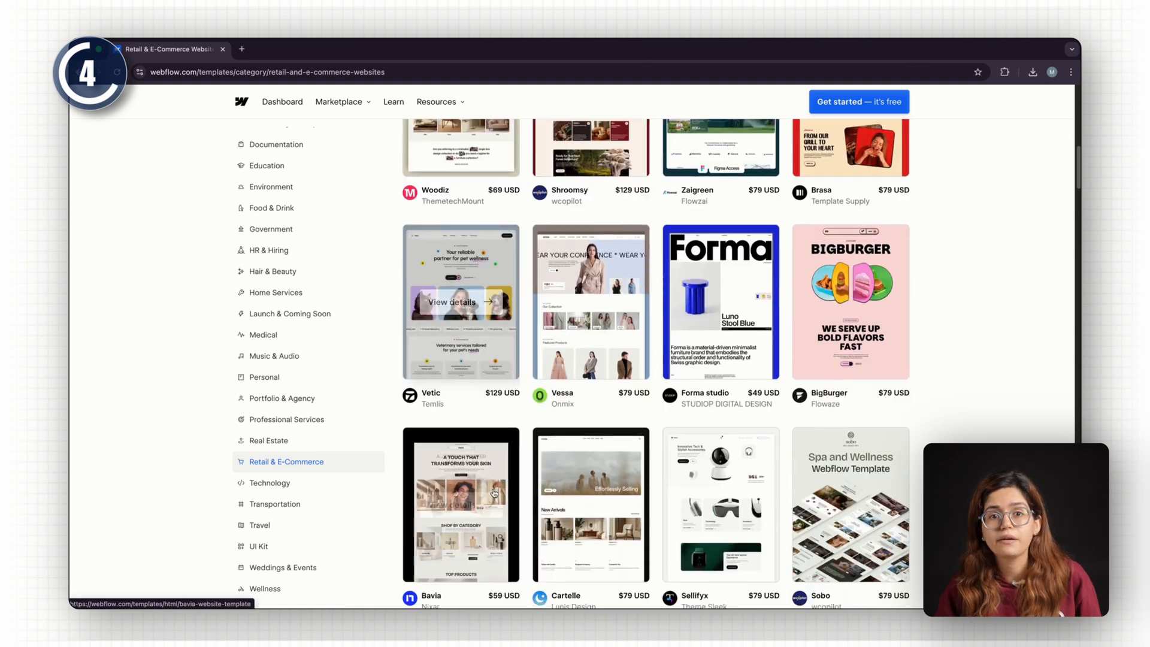
scroll("down", 3)
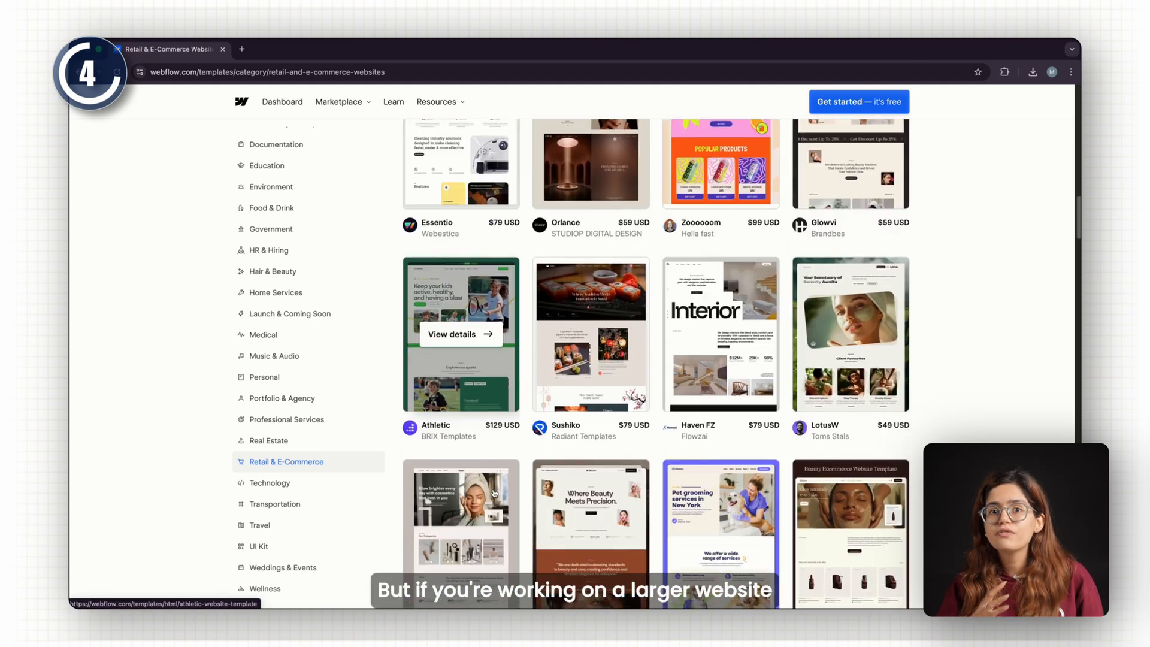
scroll("down", 3)
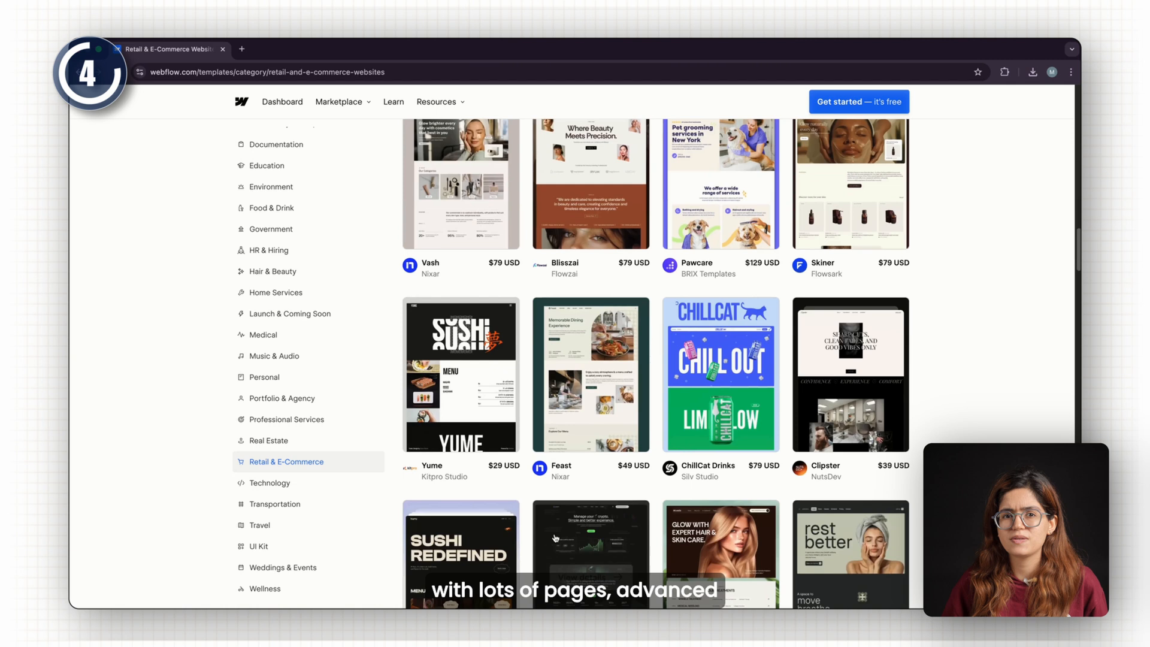
scroll("down", 3)
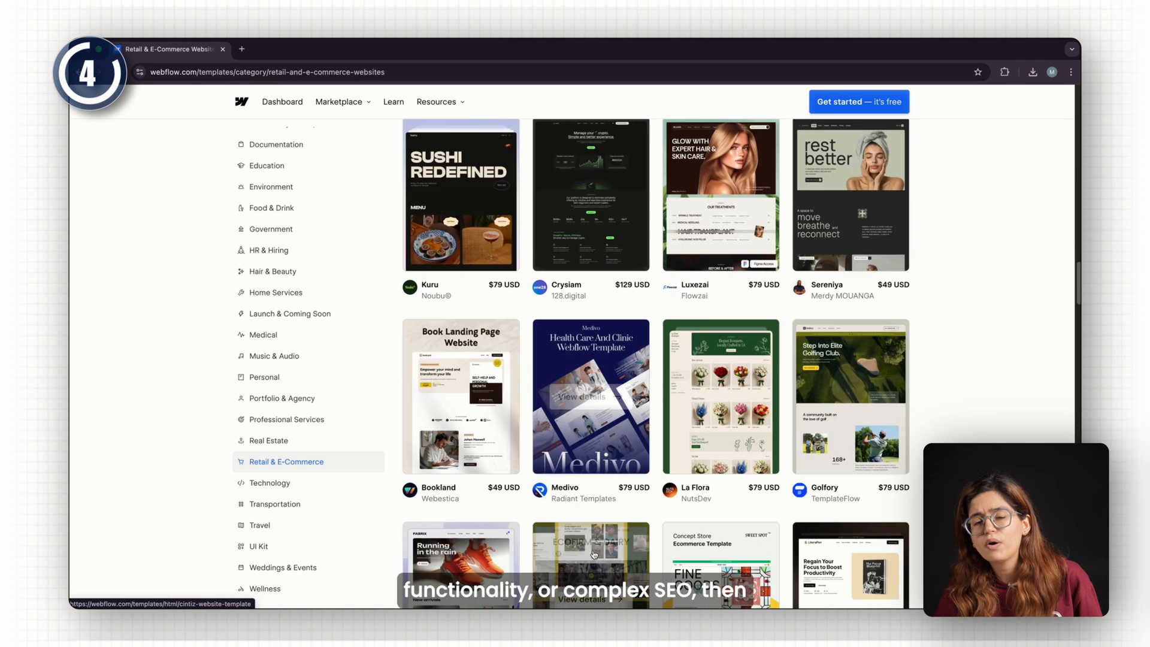
scroll("down", 3)
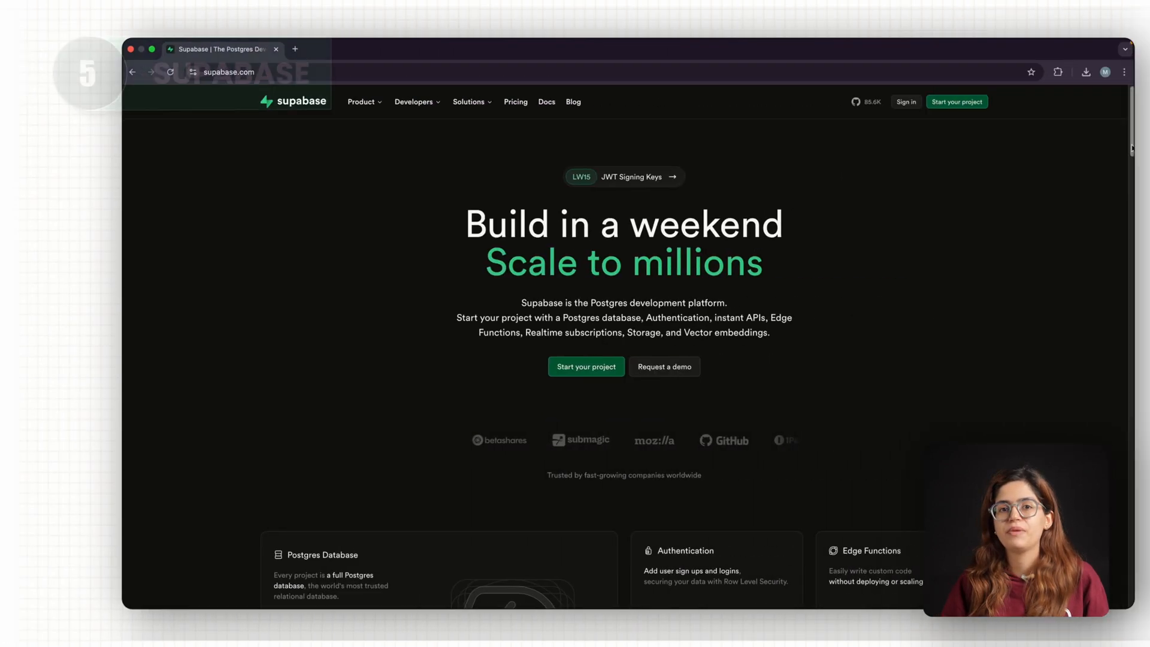
Step: Scroll the Supabase homepage, then view the Database and Auth product pages
scroll("down", 3)
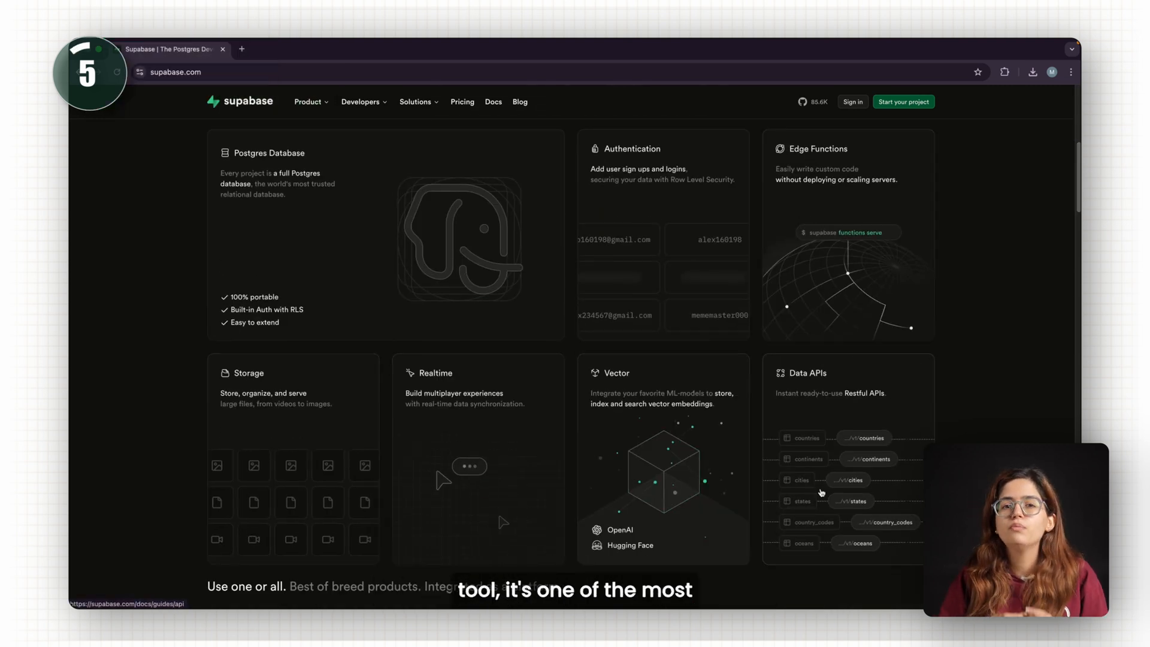
scroll("down", 3)
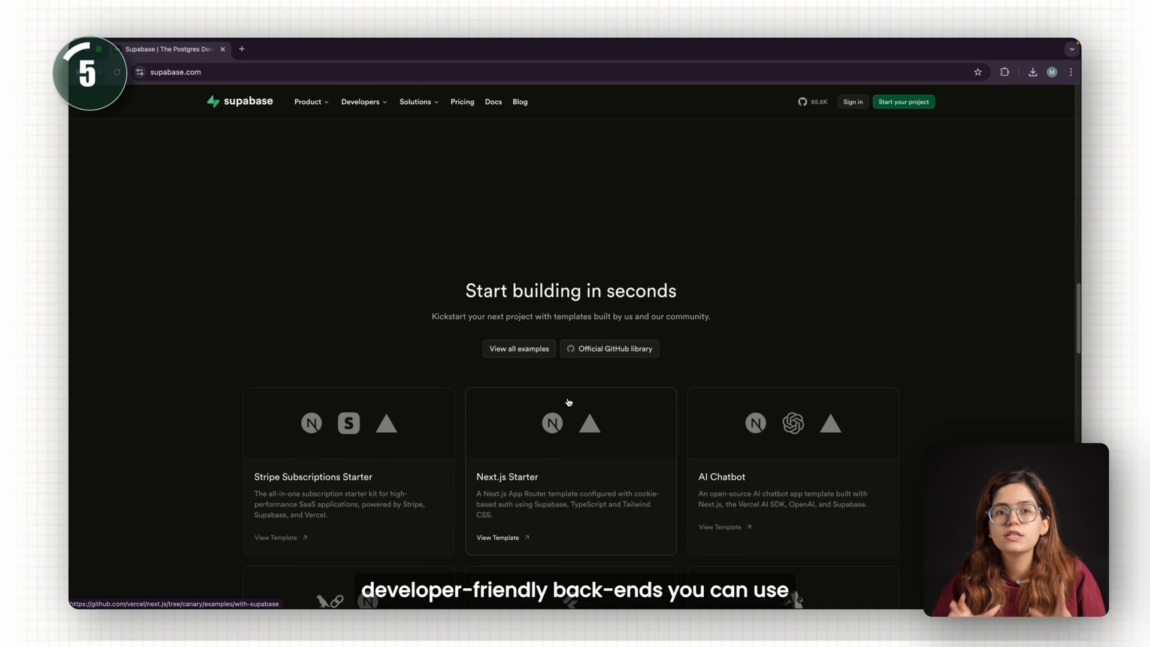
scroll("down", 3)
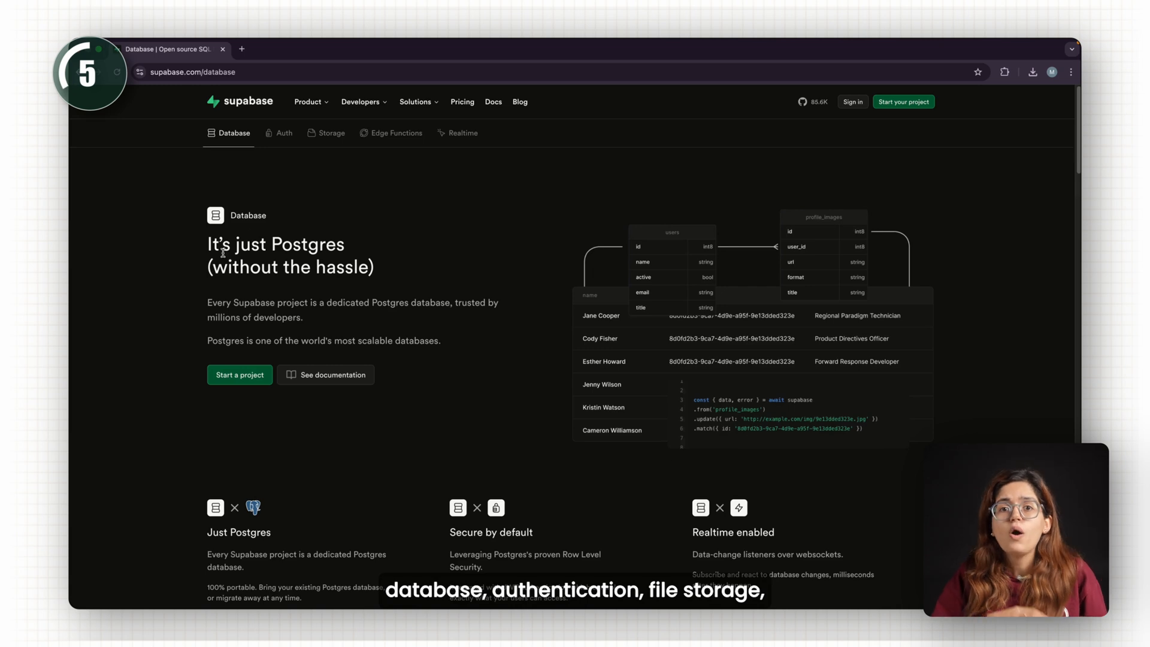
left_click(283, 133)
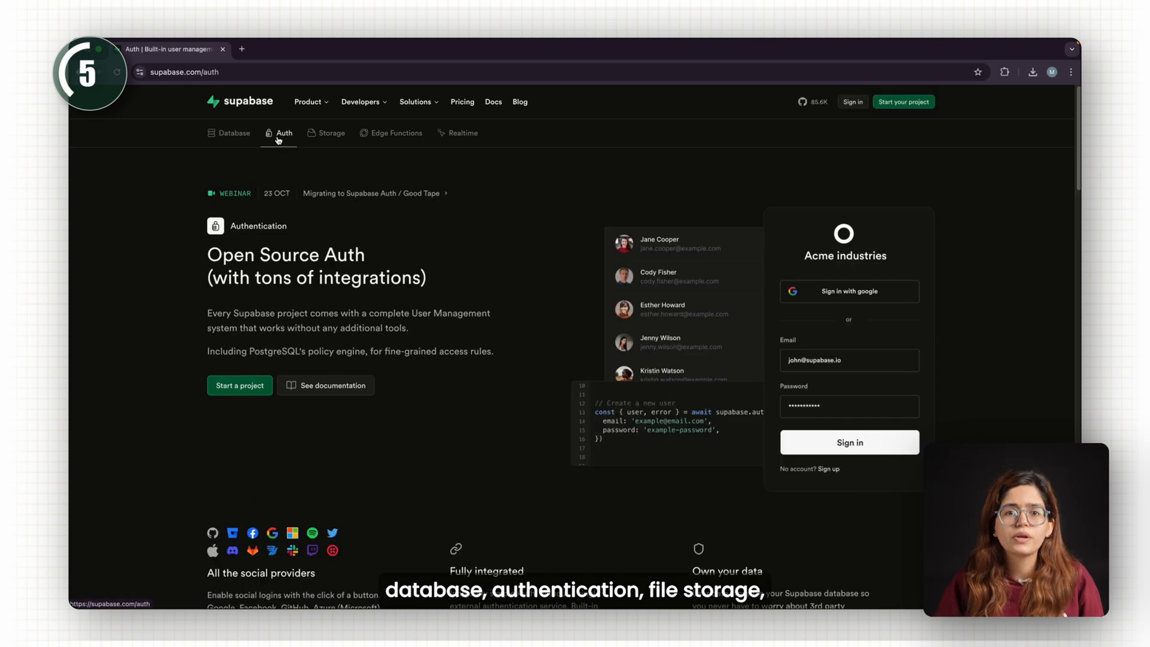
left_click(458, 133)
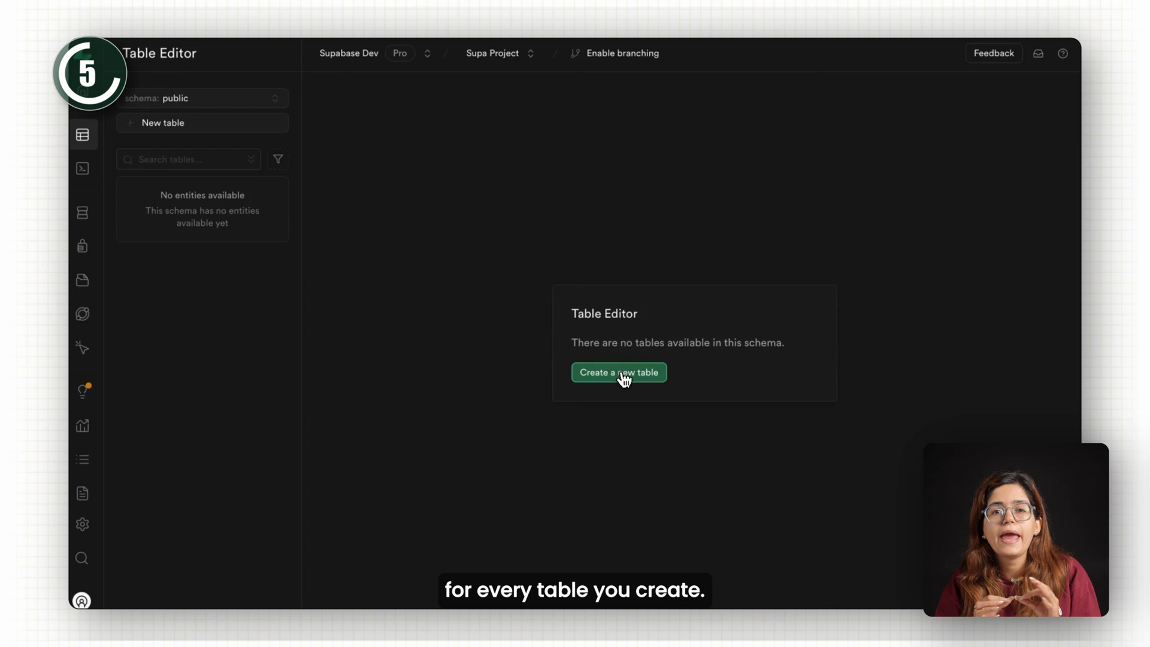
Step: Start a new table named count and add a third column named code
left_click(618, 373)
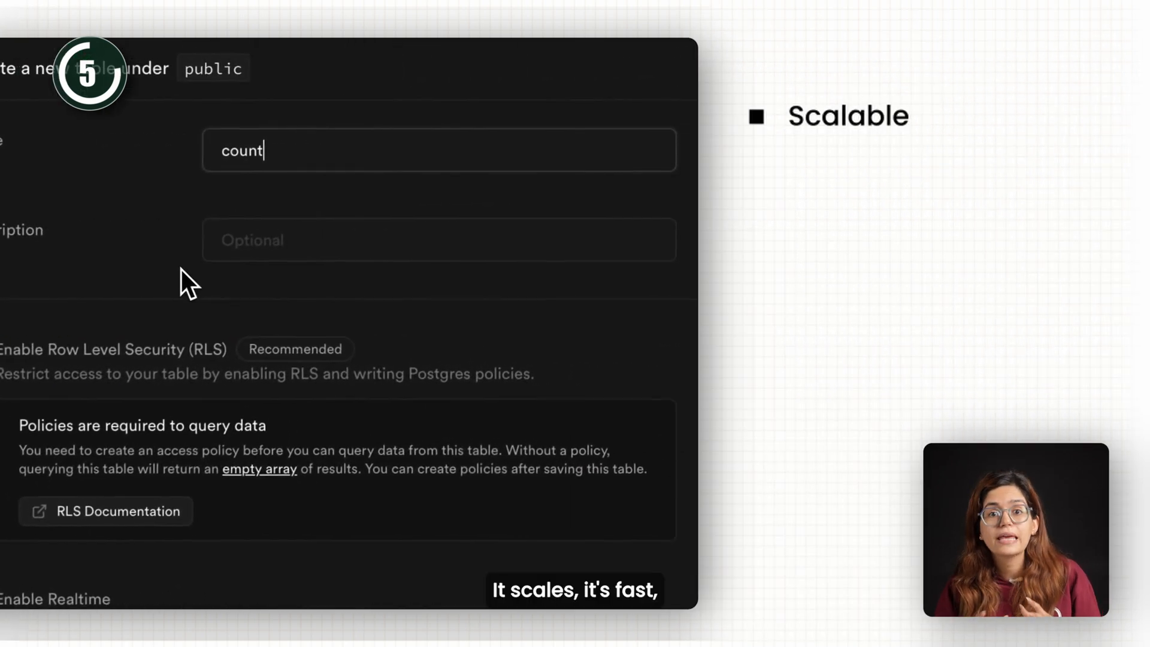
scroll("down", 3)
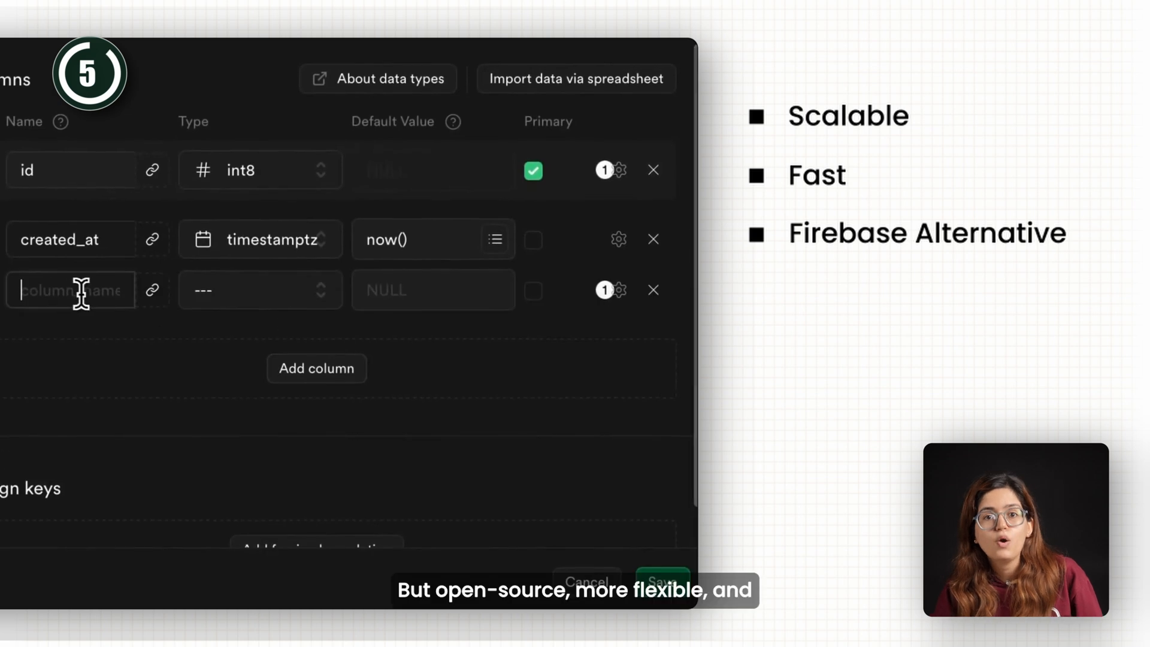
type("code")
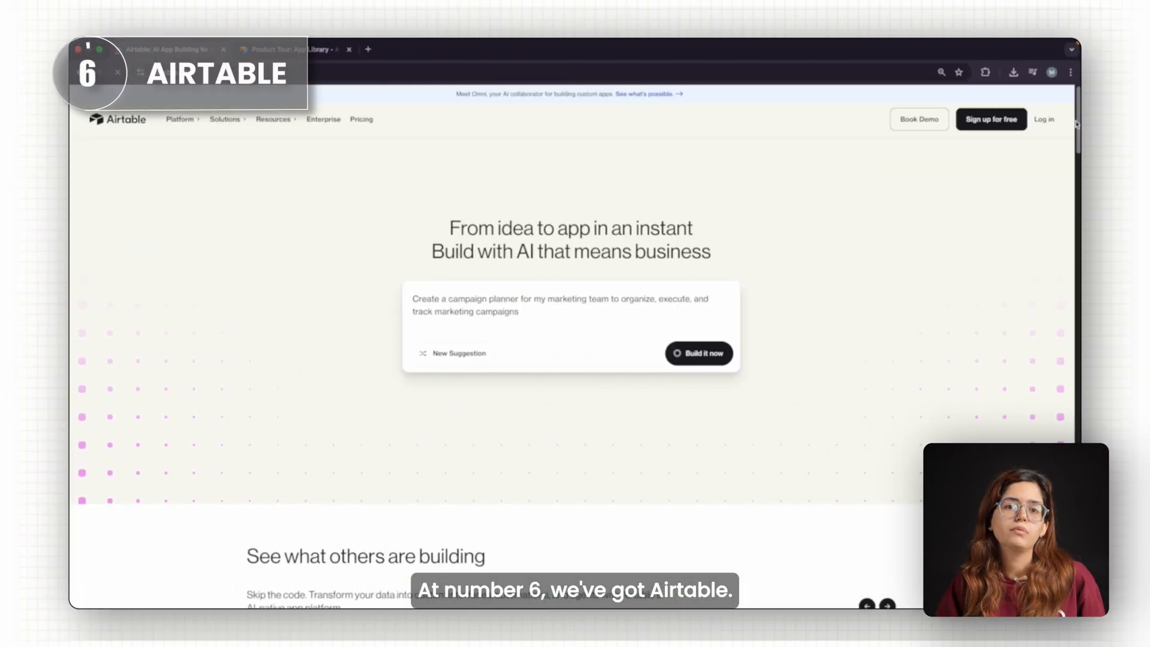
Step: Scroll the Airtable homepage past 'See what others are building' to the Competitors base
scroll("down", 3)
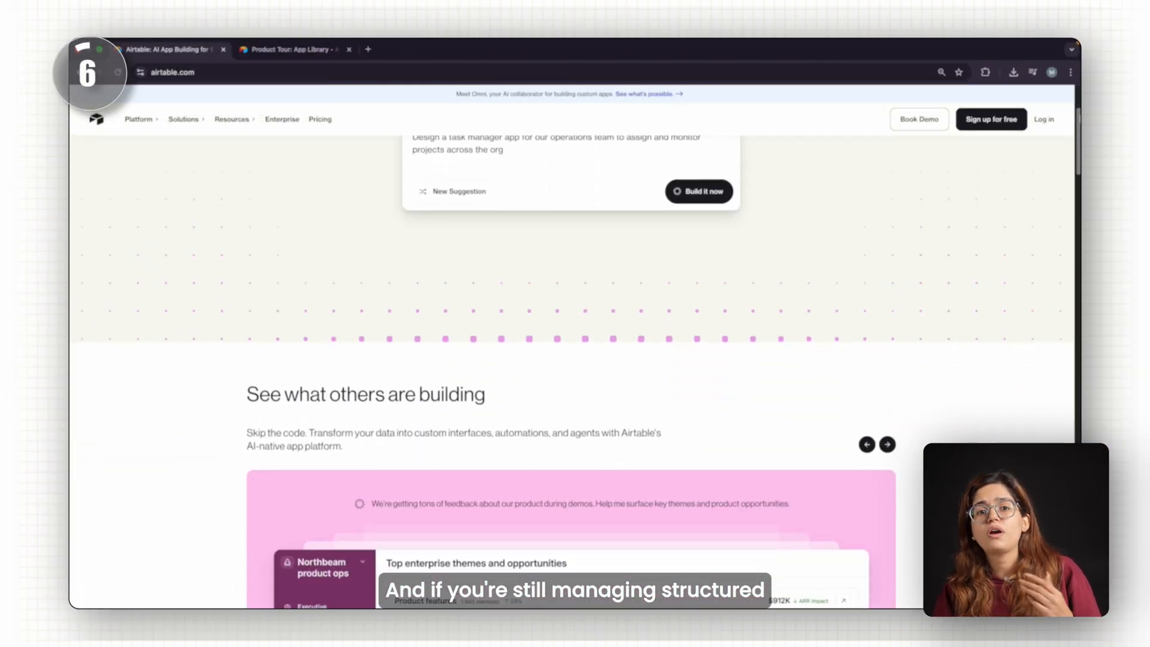
scroll("down", 3)
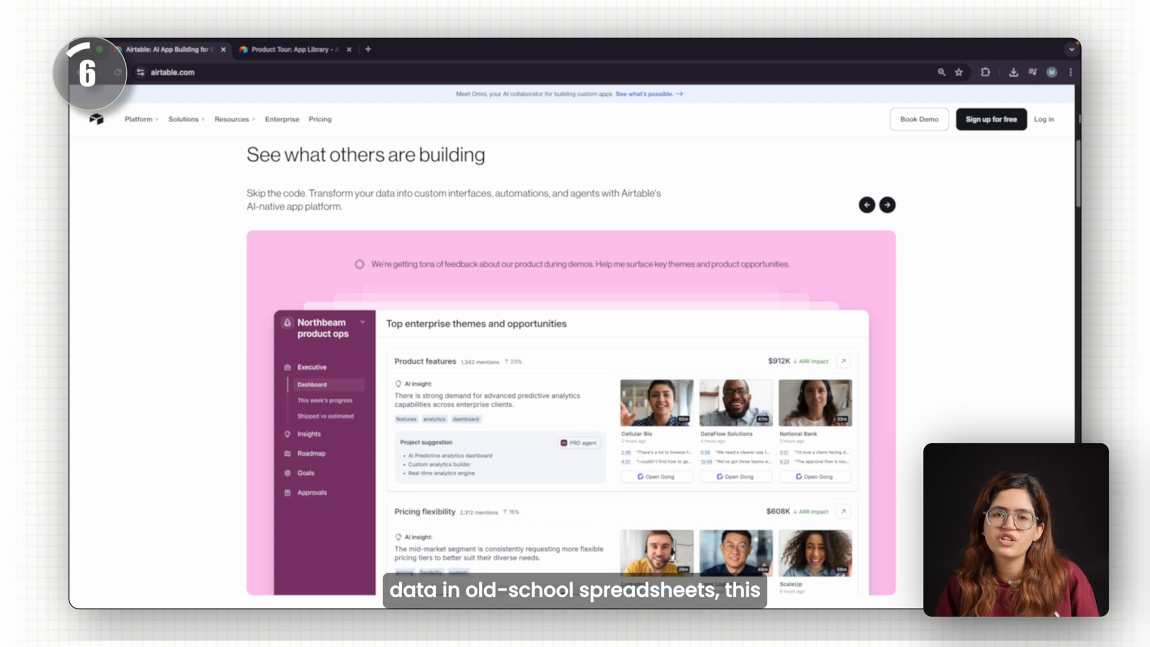
scroll("down", 3)
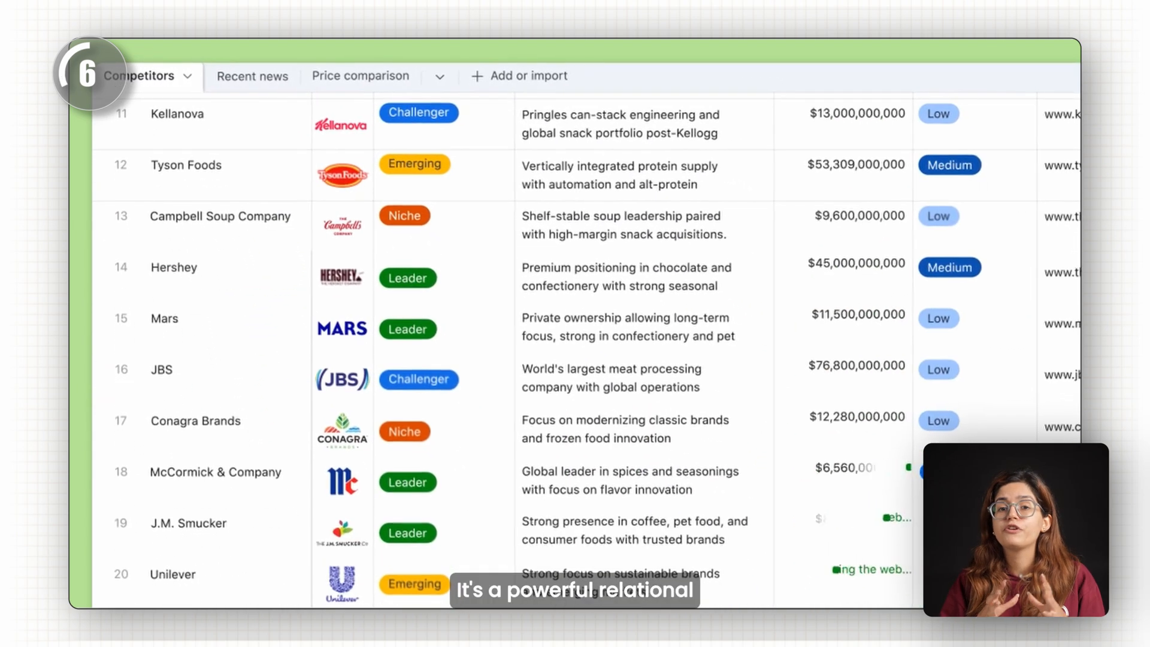
scroll("up", 3)
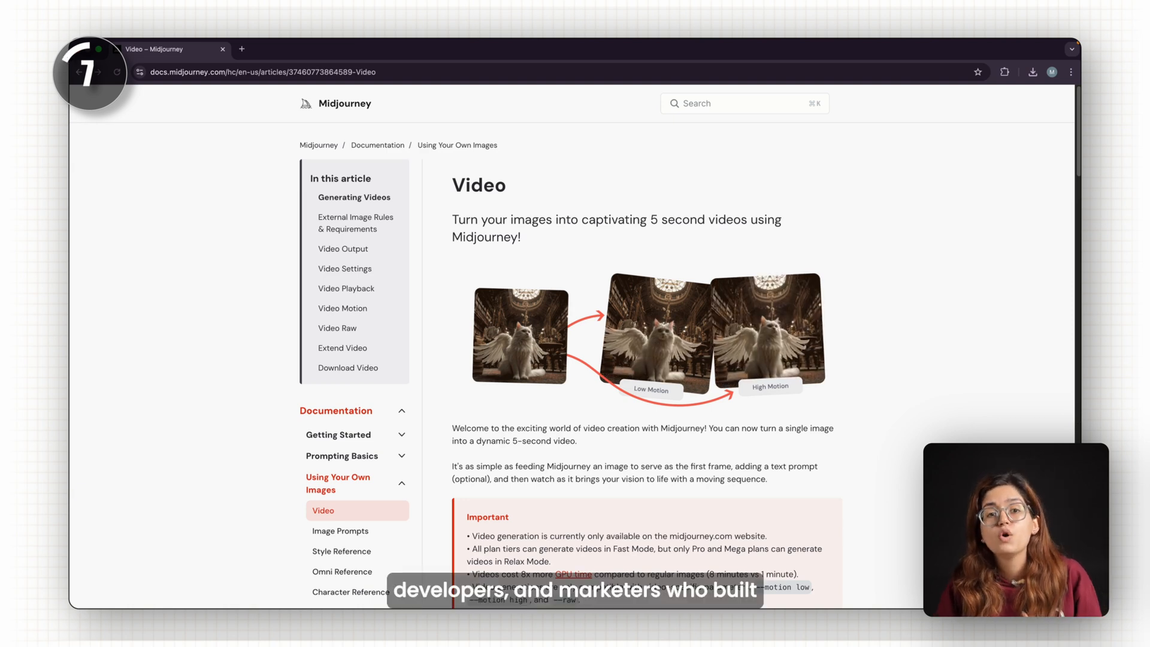
Step: Scroll through the Midjourney Video documentation article on 5-second image videos
scroll("down", 3)
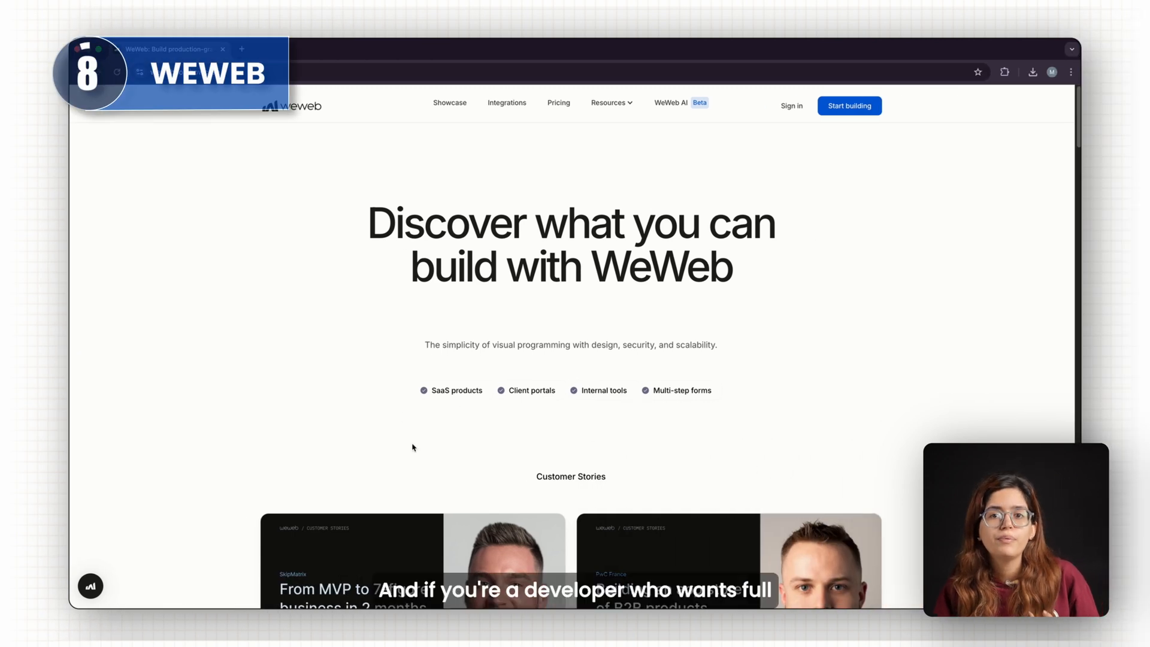
Step: Scroll through the customer stories on the WeWeb showcase page
scroll("down", 3)
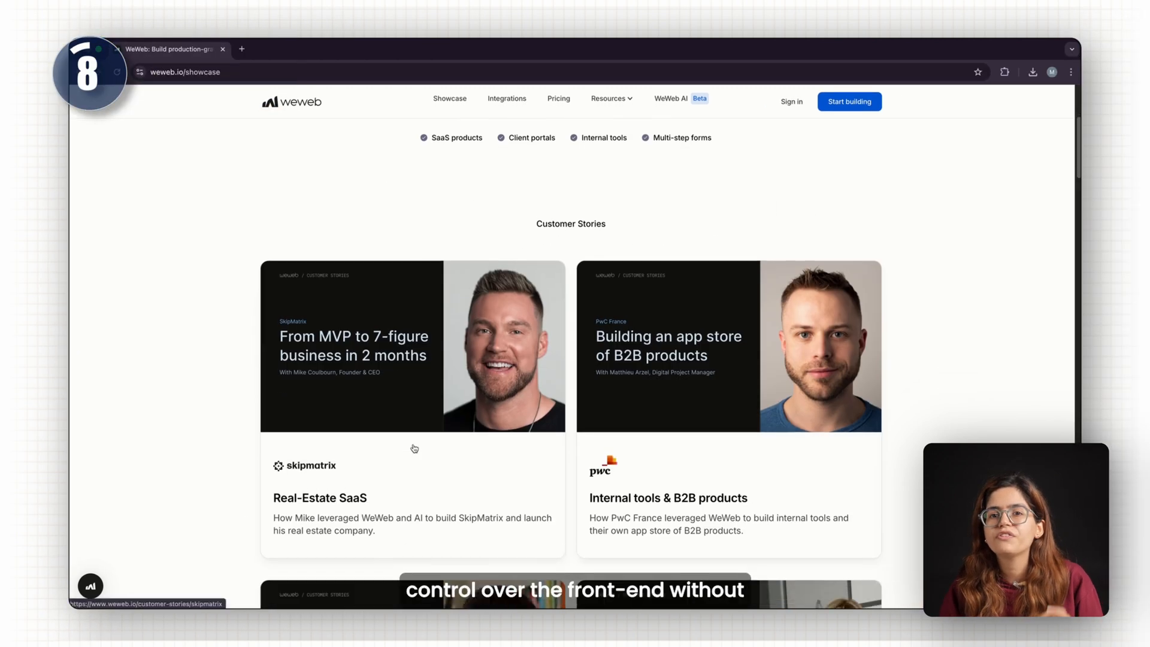
scroll("down", 3)
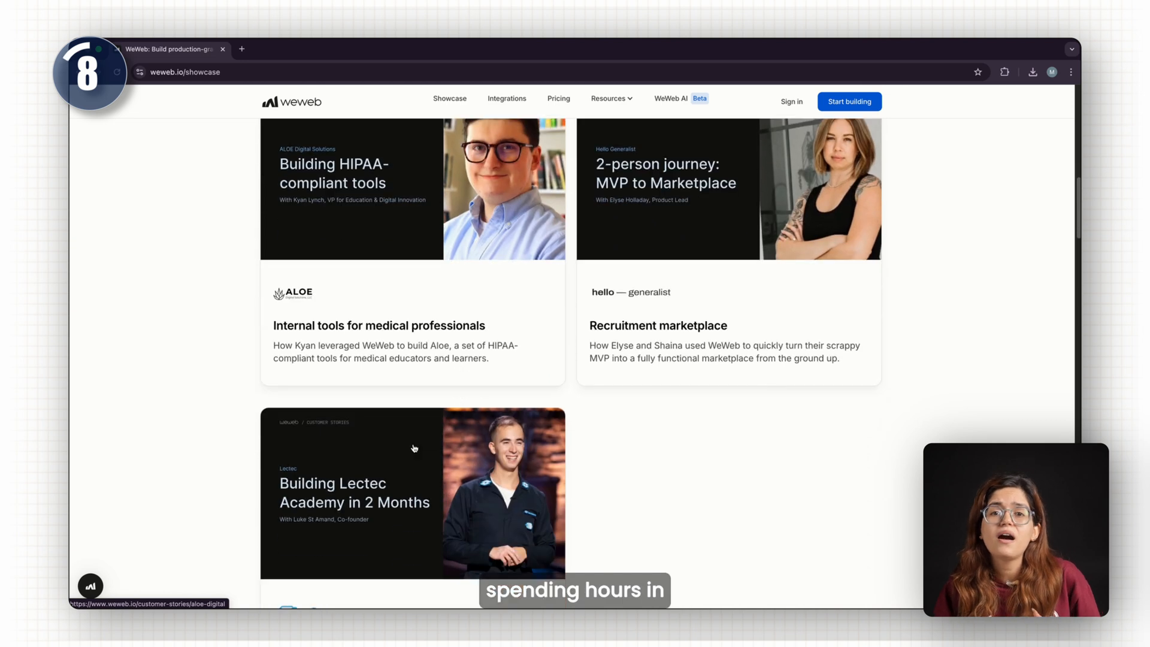
scroll("up", 3)
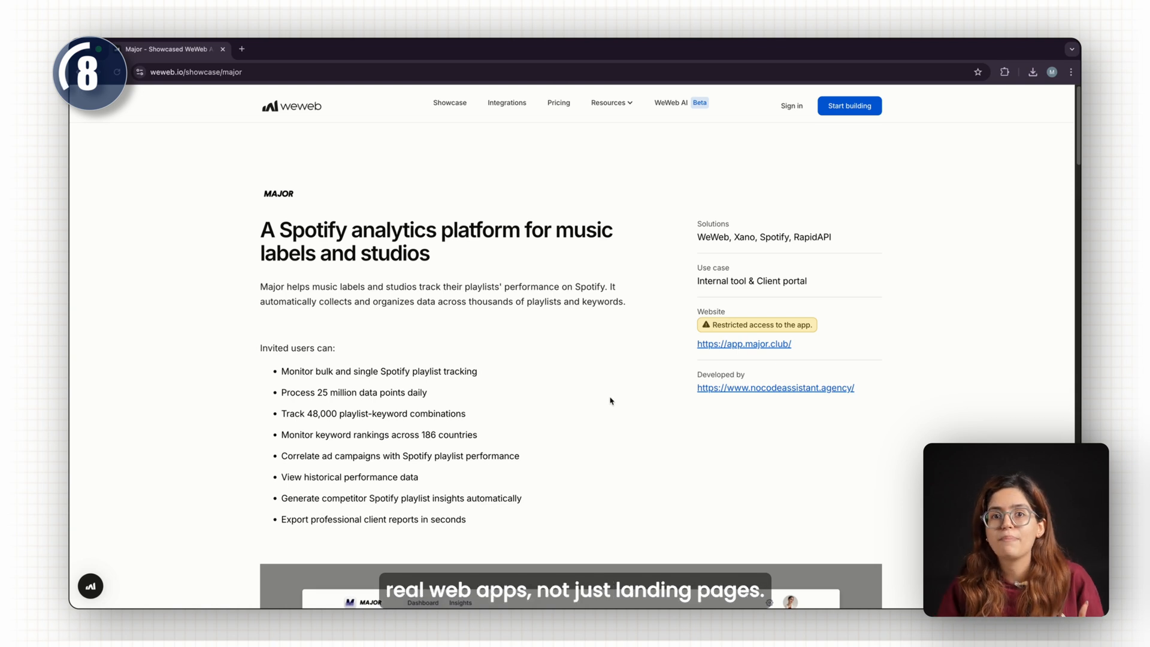
scroll("down", 3)
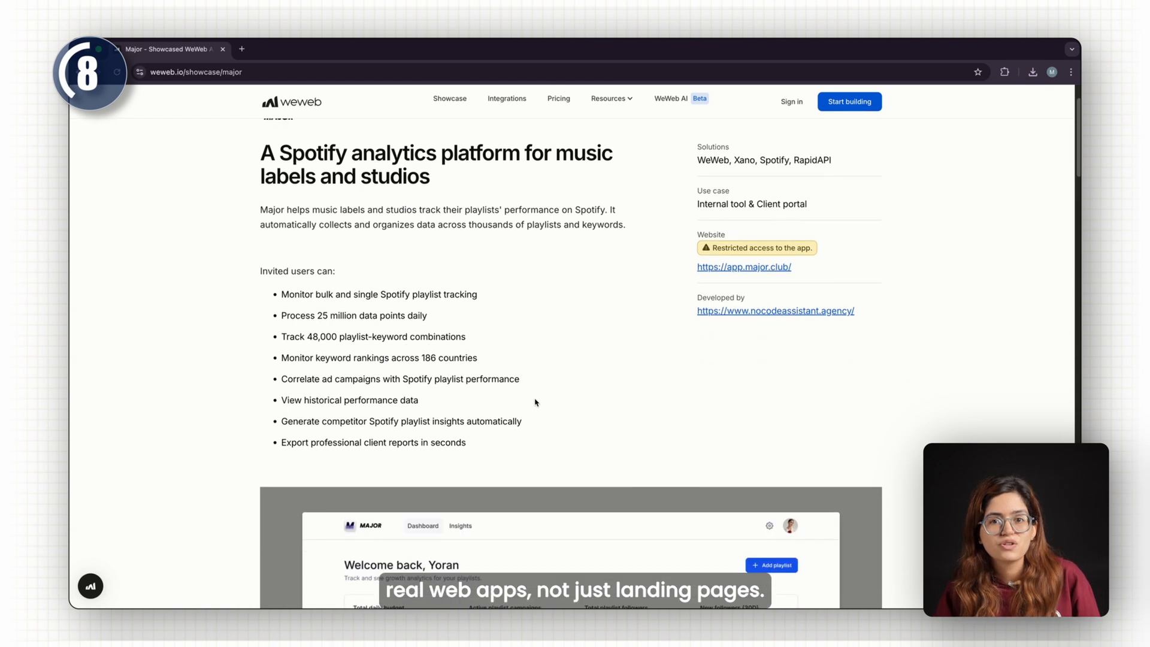
scroll("down", 3)
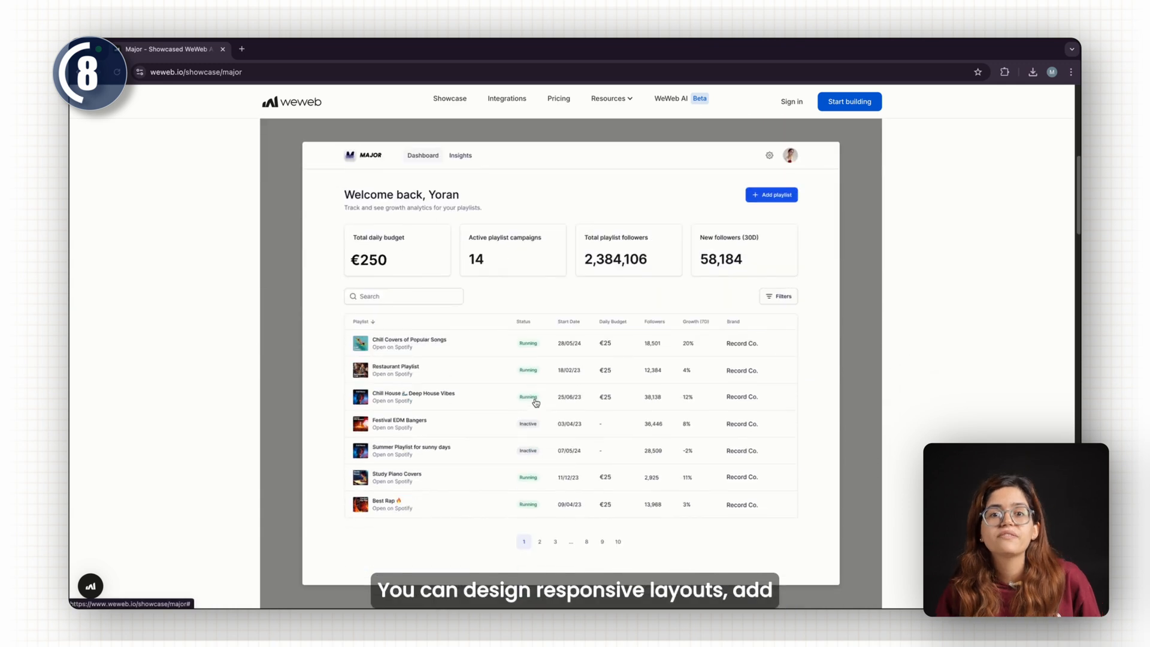
Step: Open the Major showcase and read it down to the footer
left_click(409, 342)
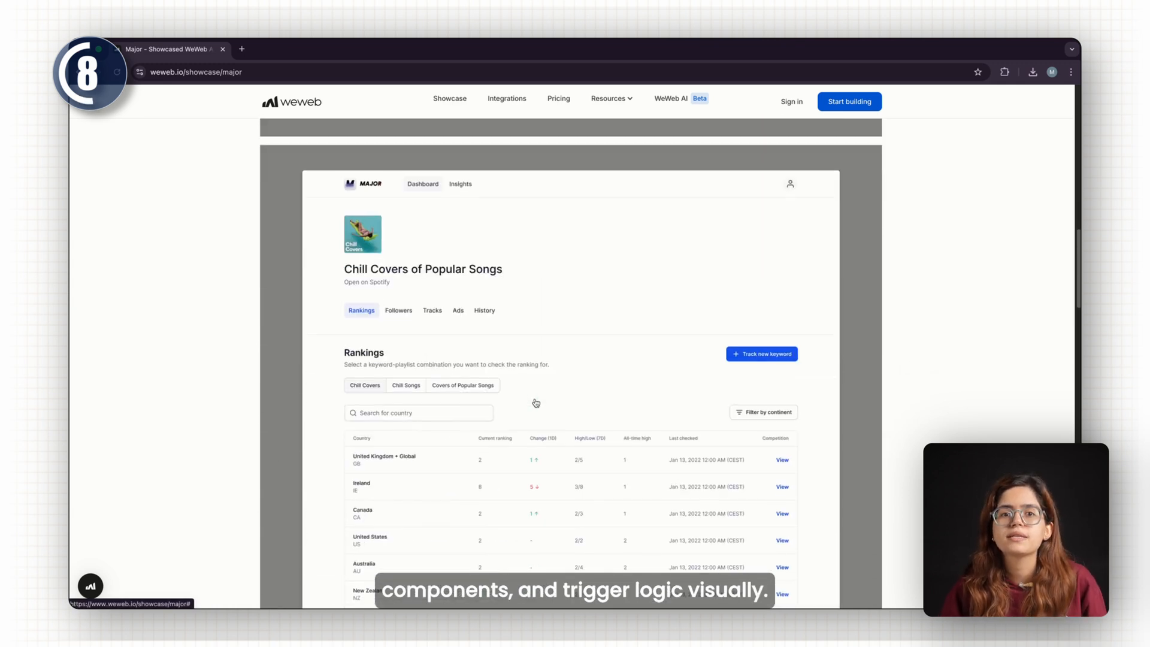
scroll("down", 3)
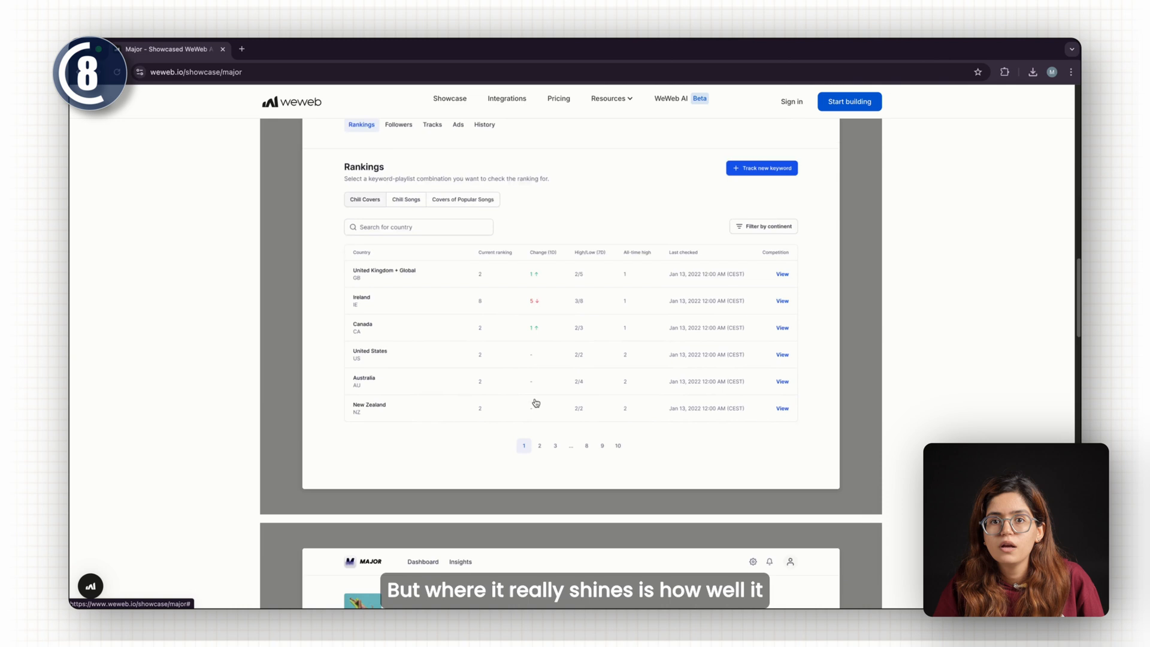
scroll("up", 3)
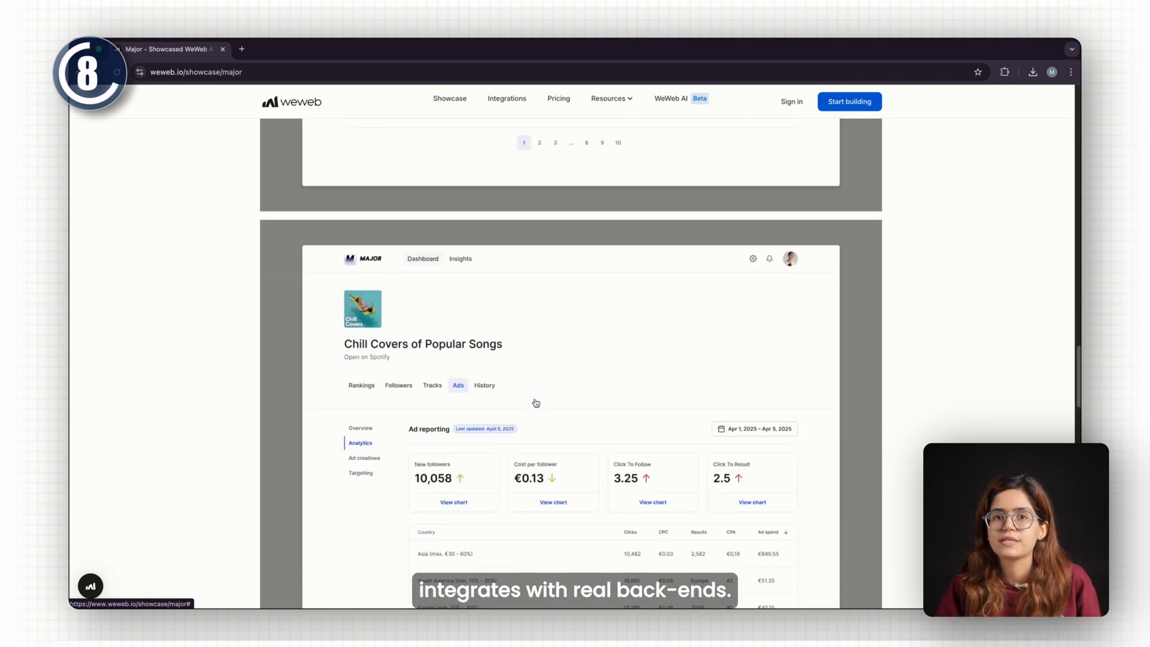
scroll("down", 3)
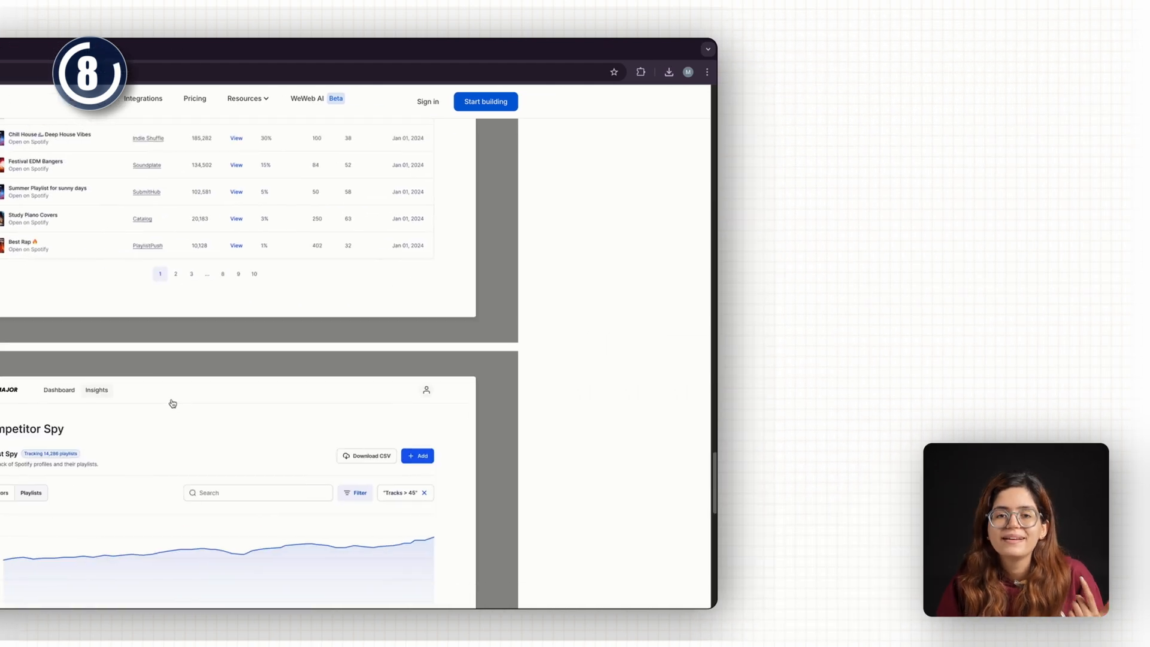
scroll("down", 3)
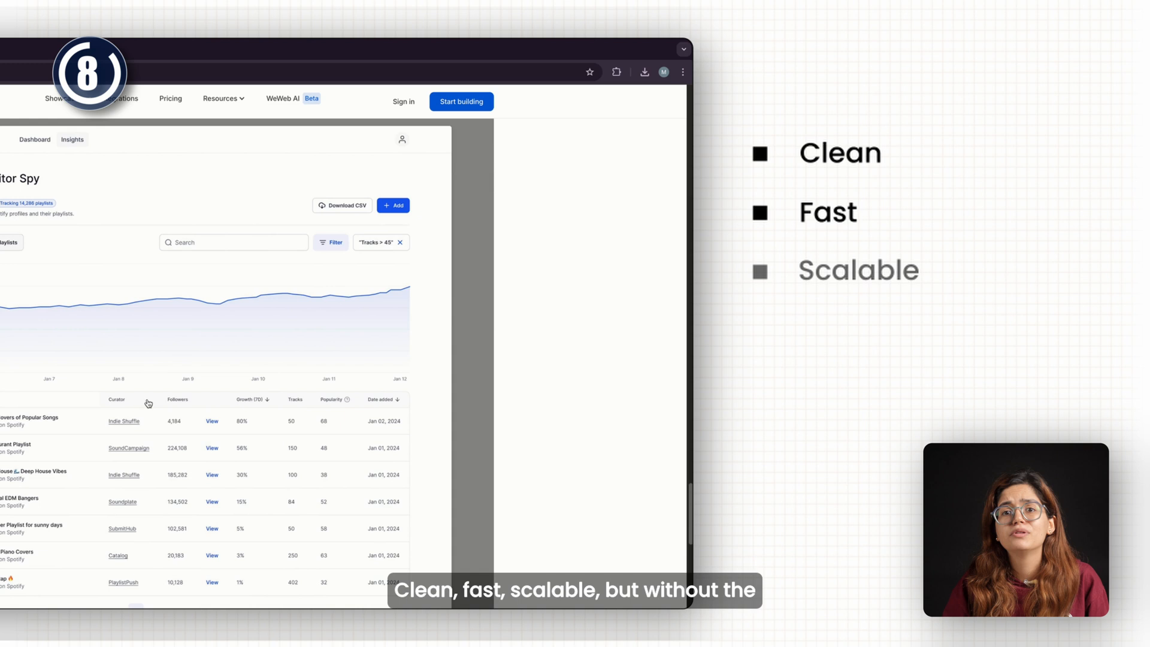
scroll("down", 3)
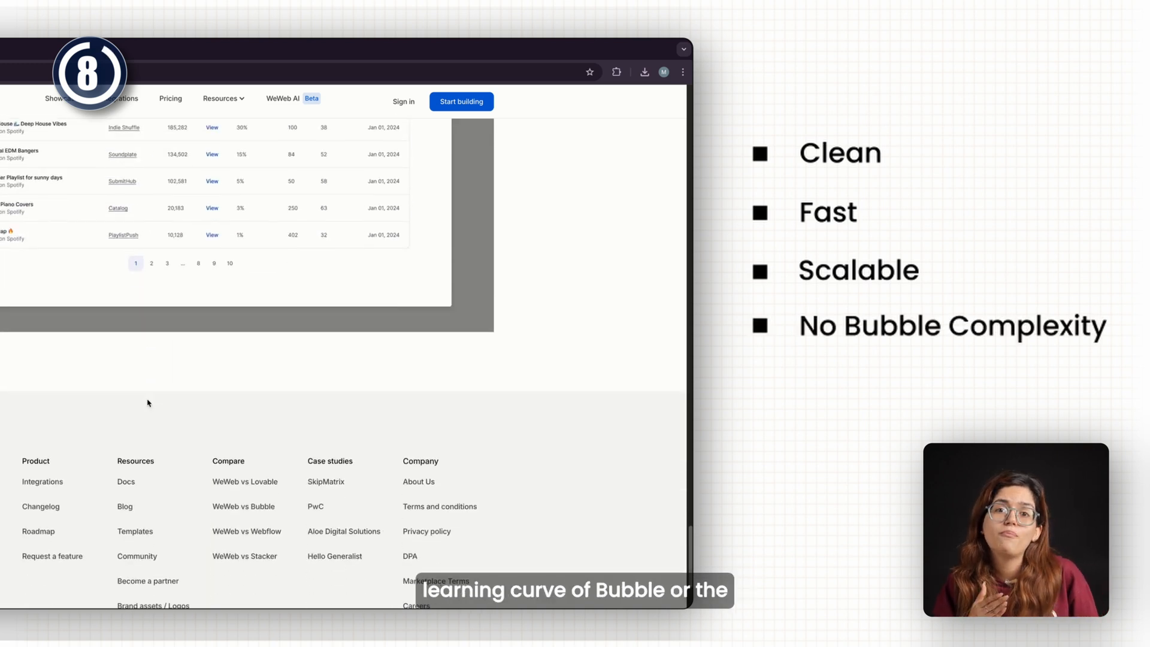
scroll("up", 3)
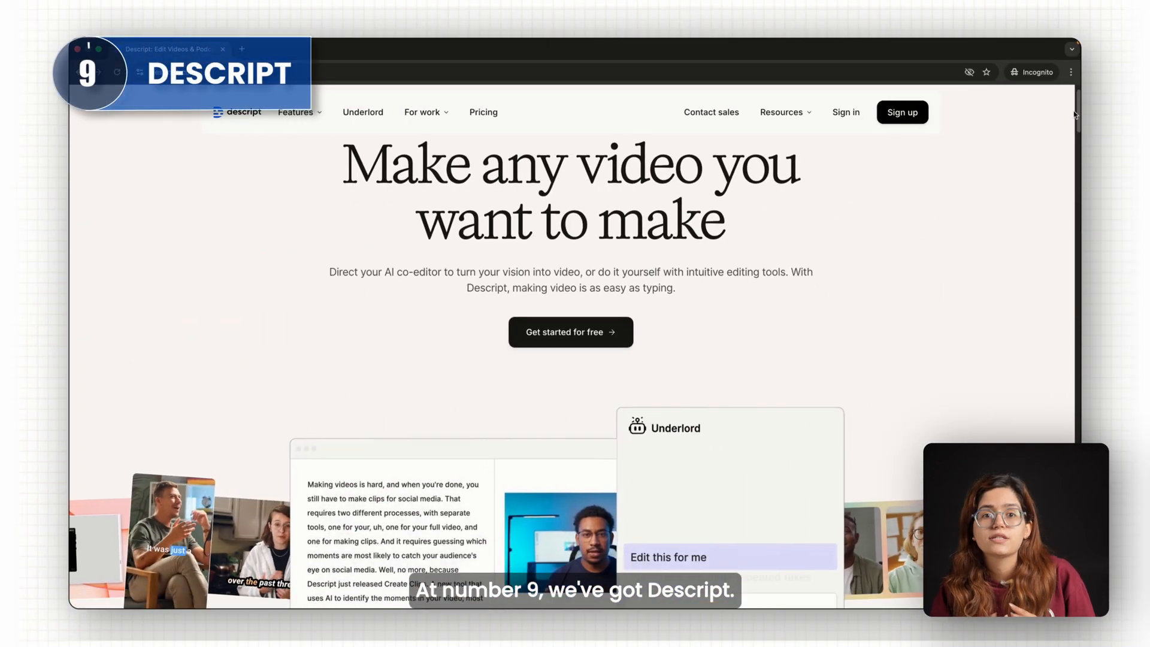
Step: Scroll past Descript's customer logos and feature cards to the Text-based editing section
scroll("down", 3)
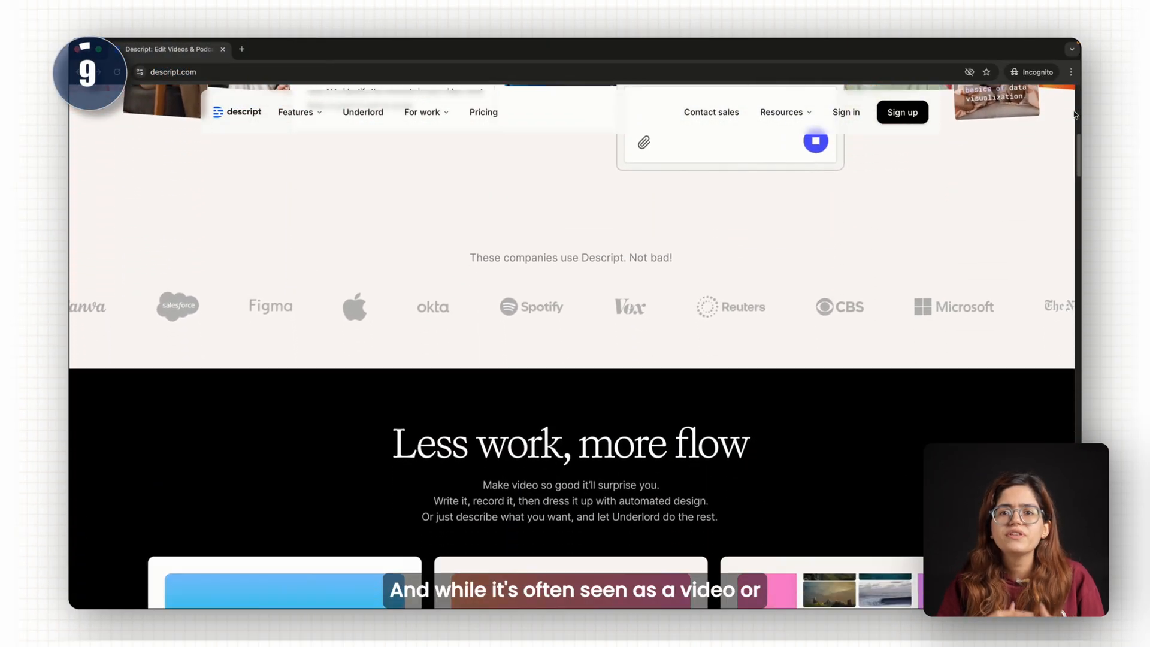
scroll("down", 3)
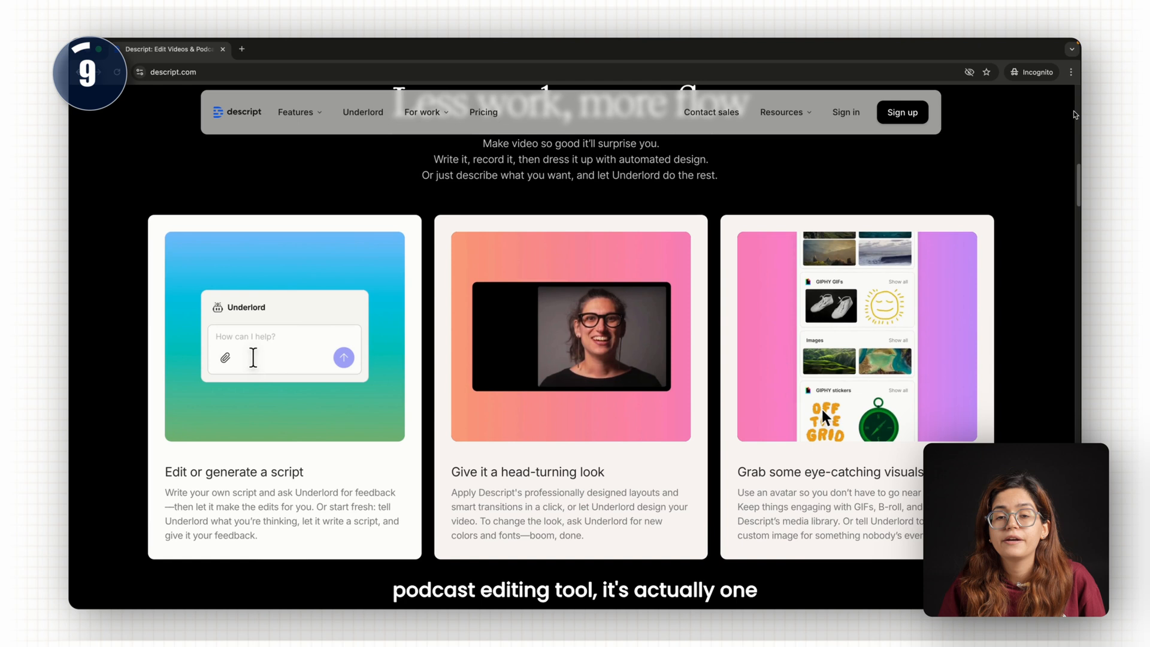
scroll("down", 3)
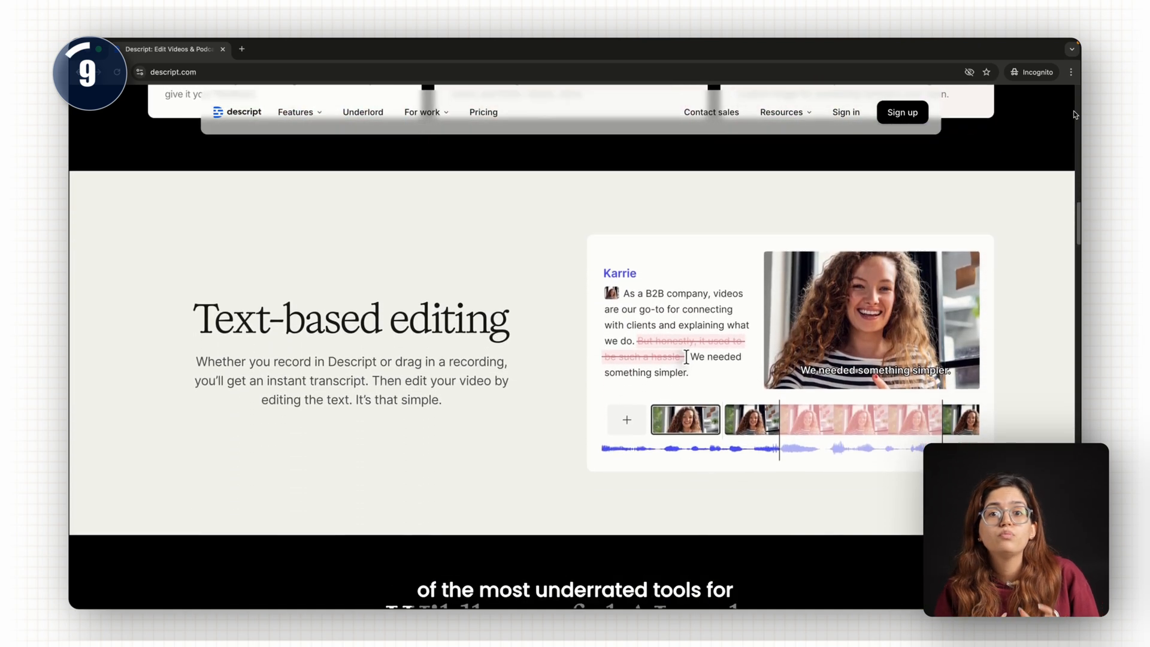
scroll("down", 3)
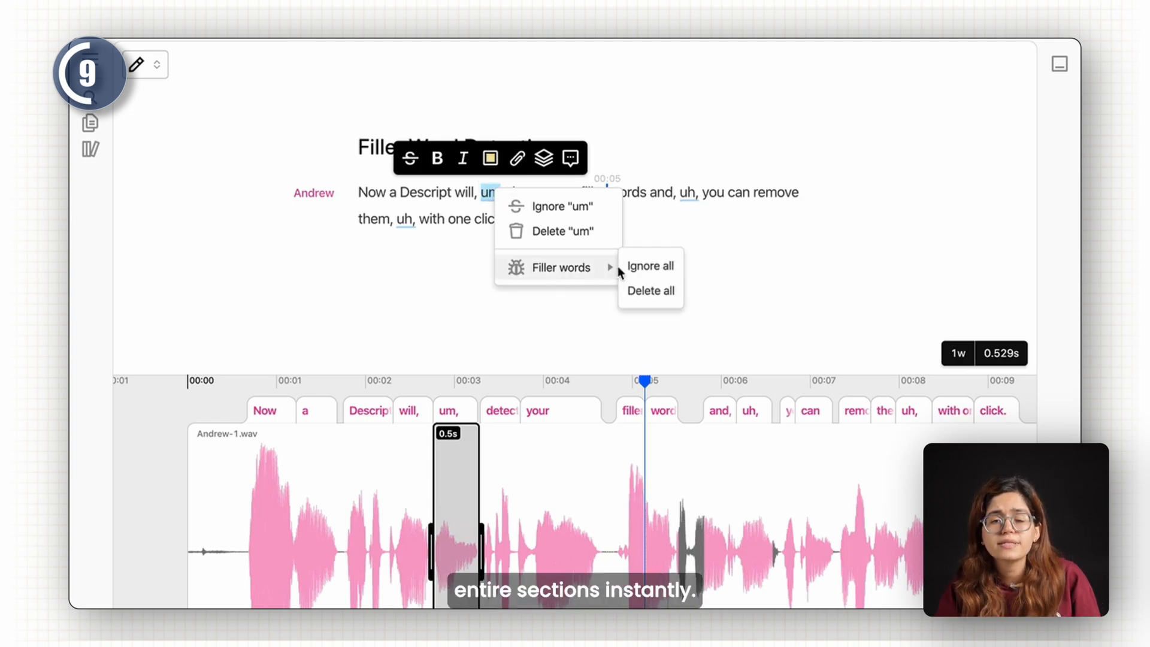
Step: Open Descript's Overdub voice-cloning article and scroll to the Optimizing Webcam for Overdub Recording section
left_click(650, 265)
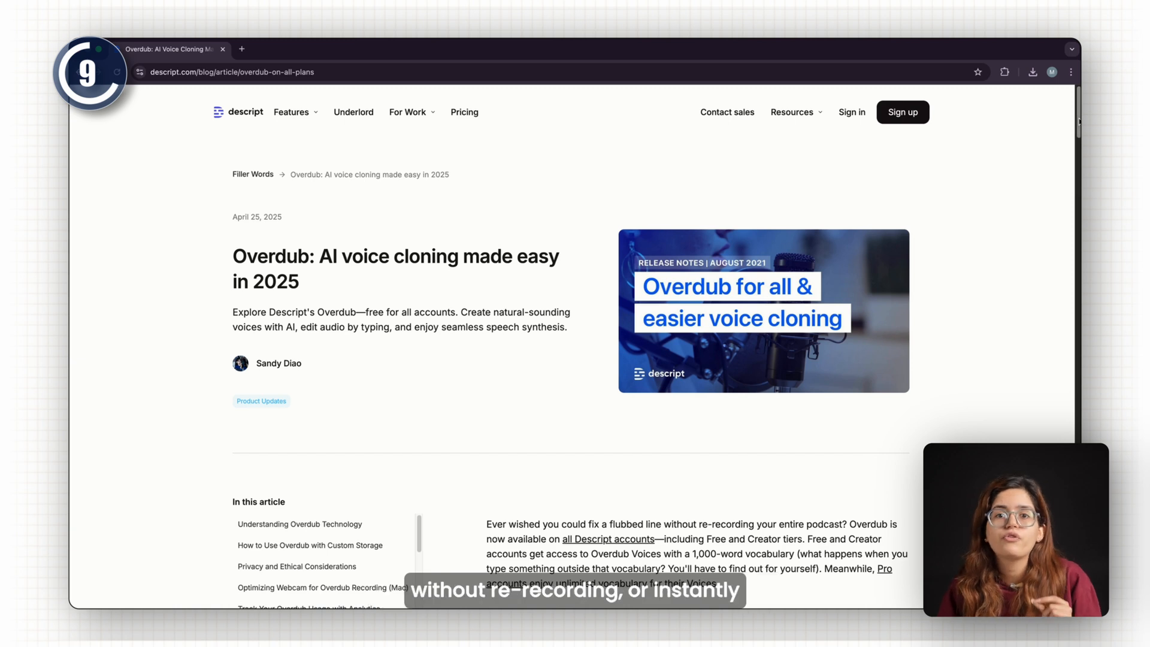
scroll("down", 3)
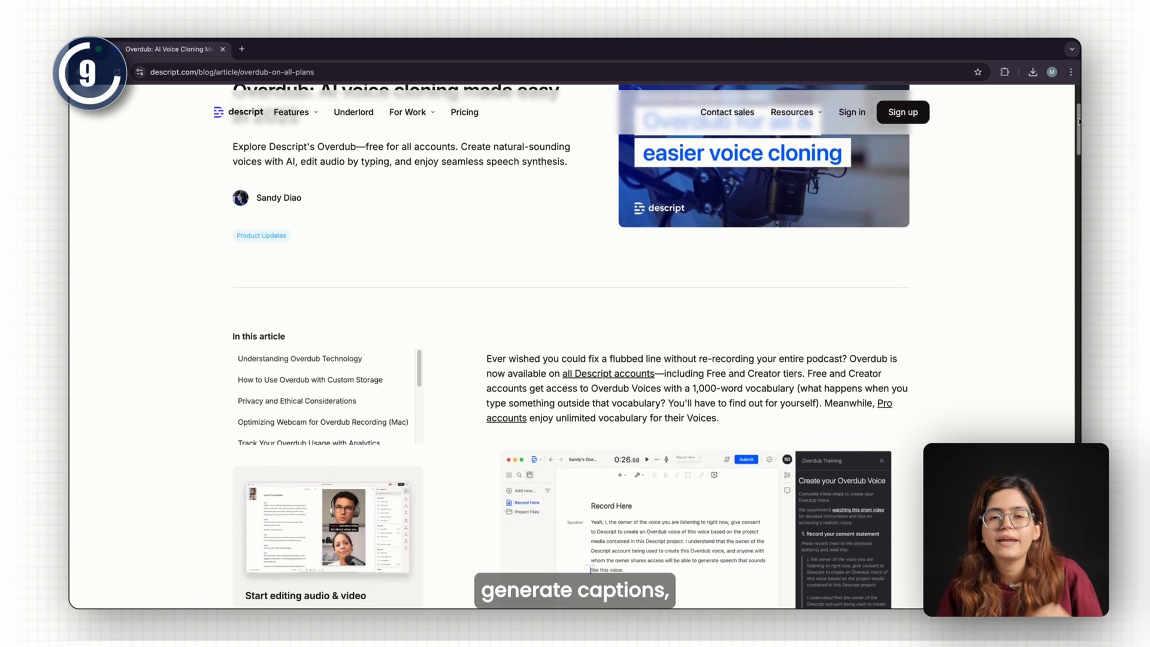
scroll("down", 3)
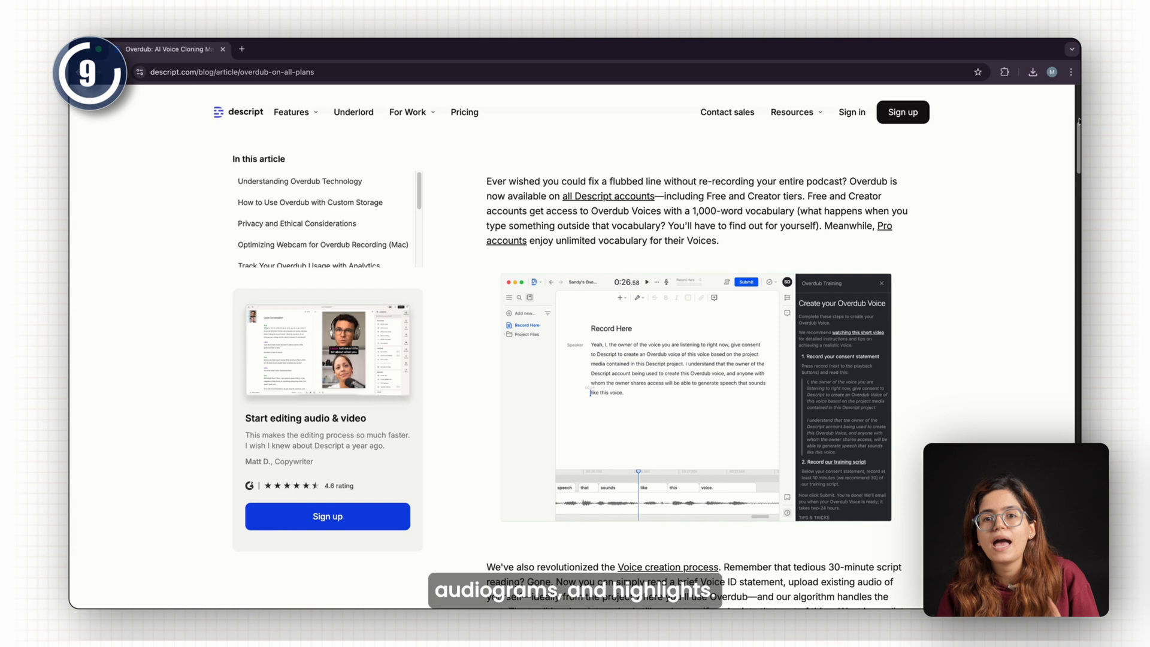
scroll("down", 3)
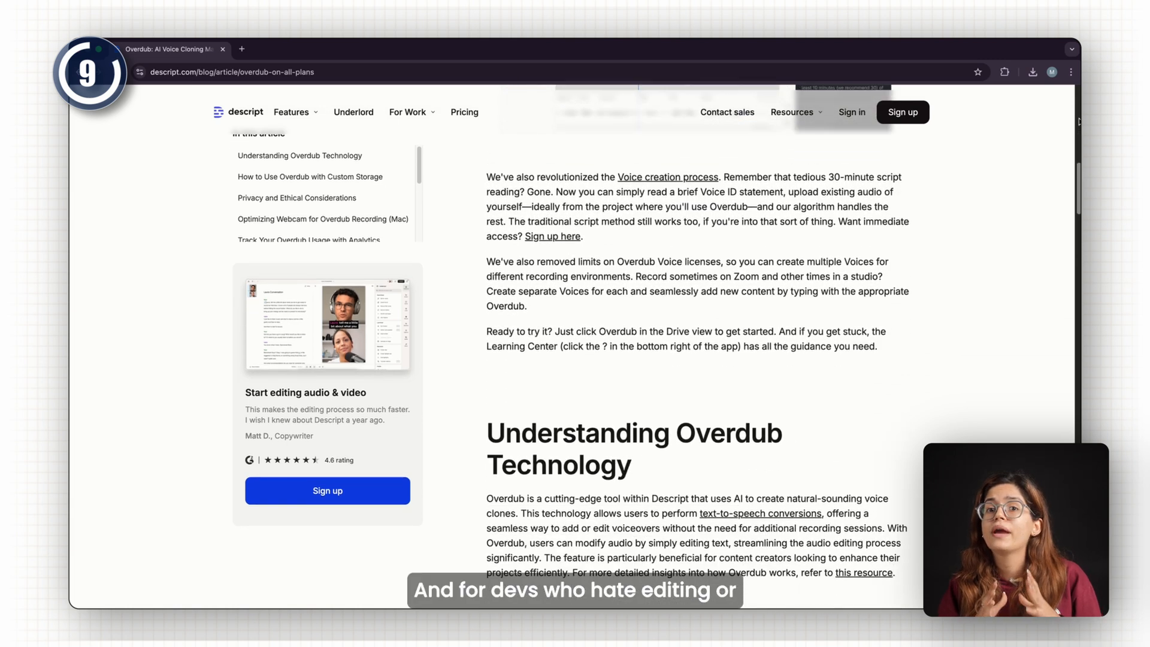
scroll("down", 3)
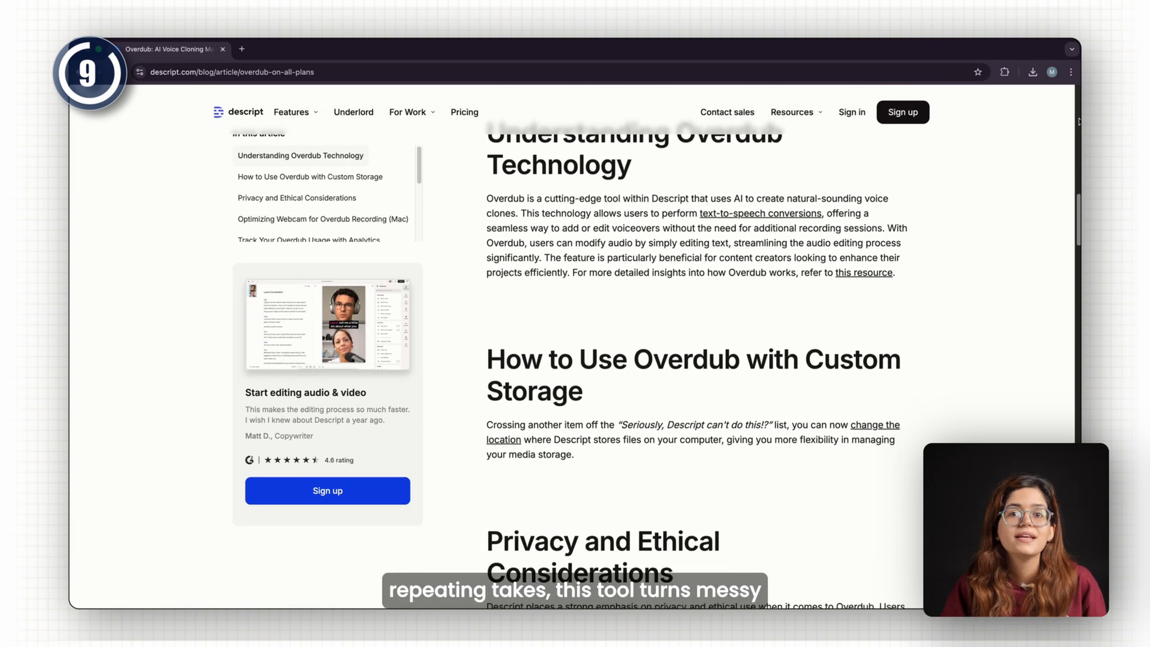
scroll("down", 3)
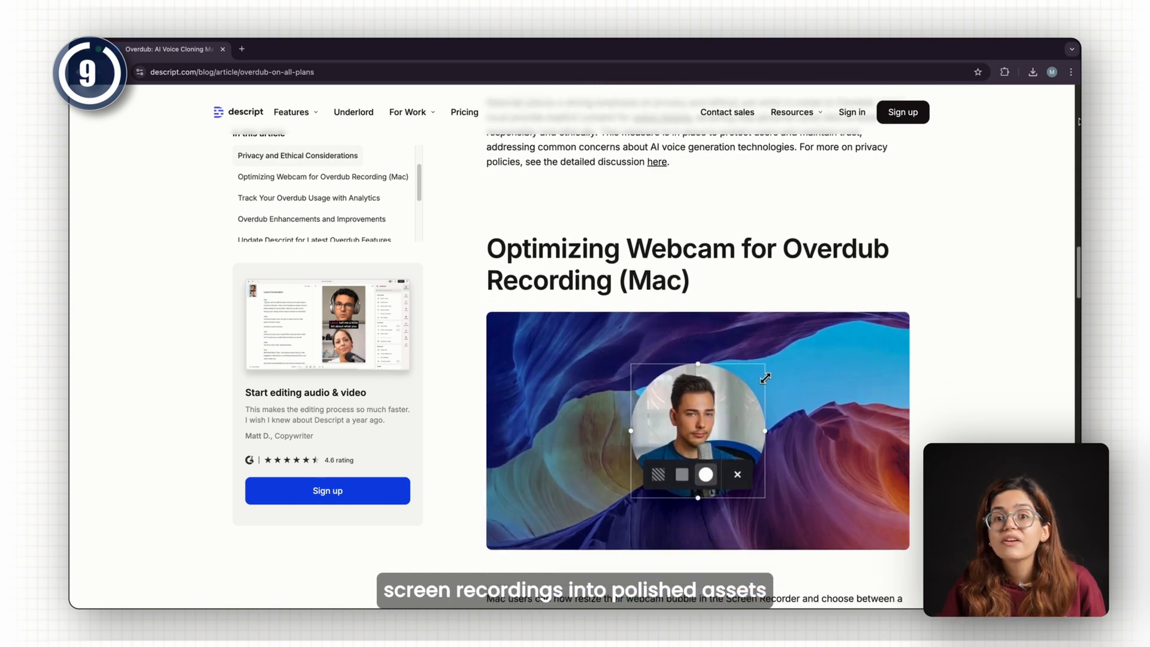
scroll("down", 3)
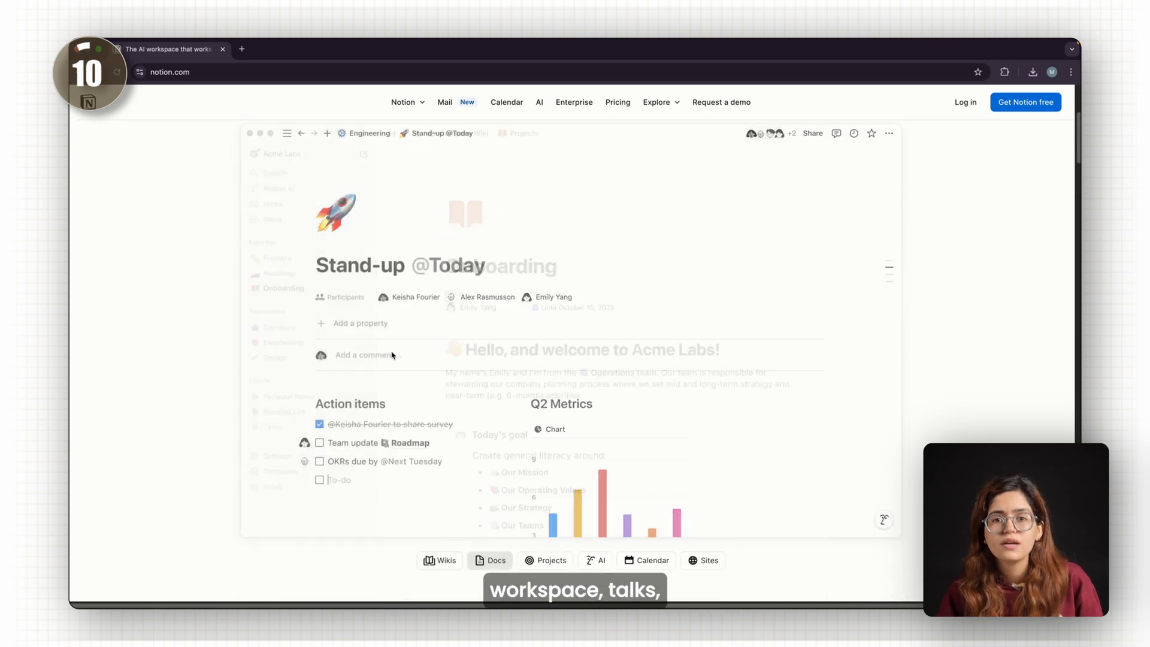
Step: Scroll the notion.com homepage to view the Stand-up doc preview with action items and Q2 metrics
scroll("down", 3)
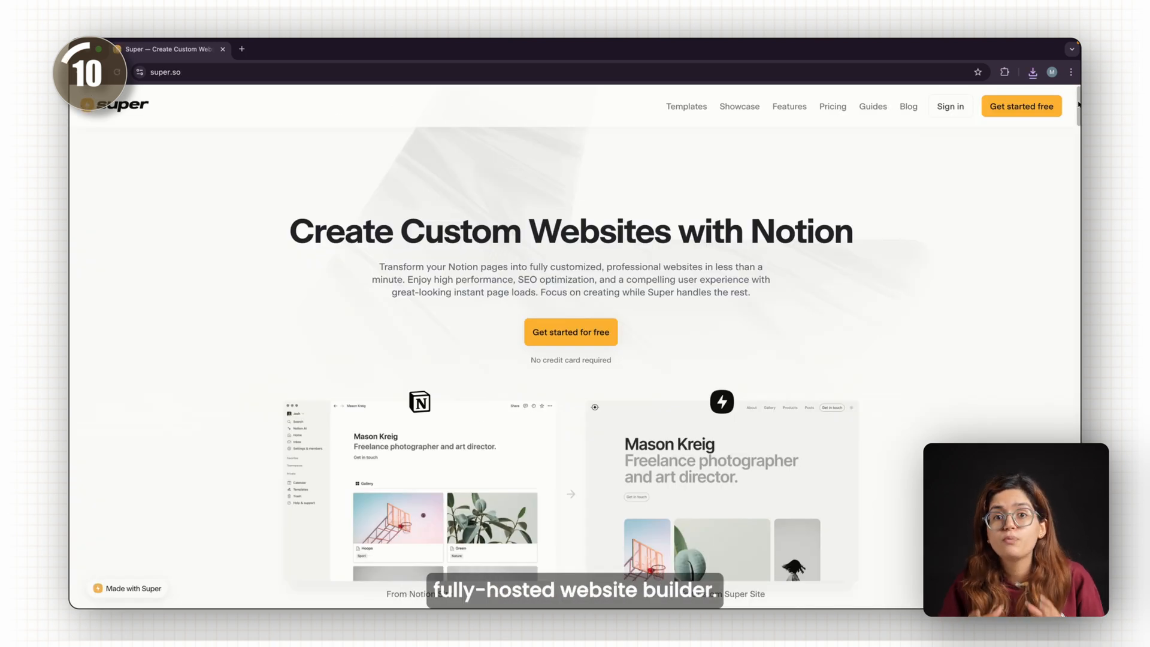
Step: Scroll super.so past its steps, templates, features and showcase down to the FAQ
scroll("down", 3)
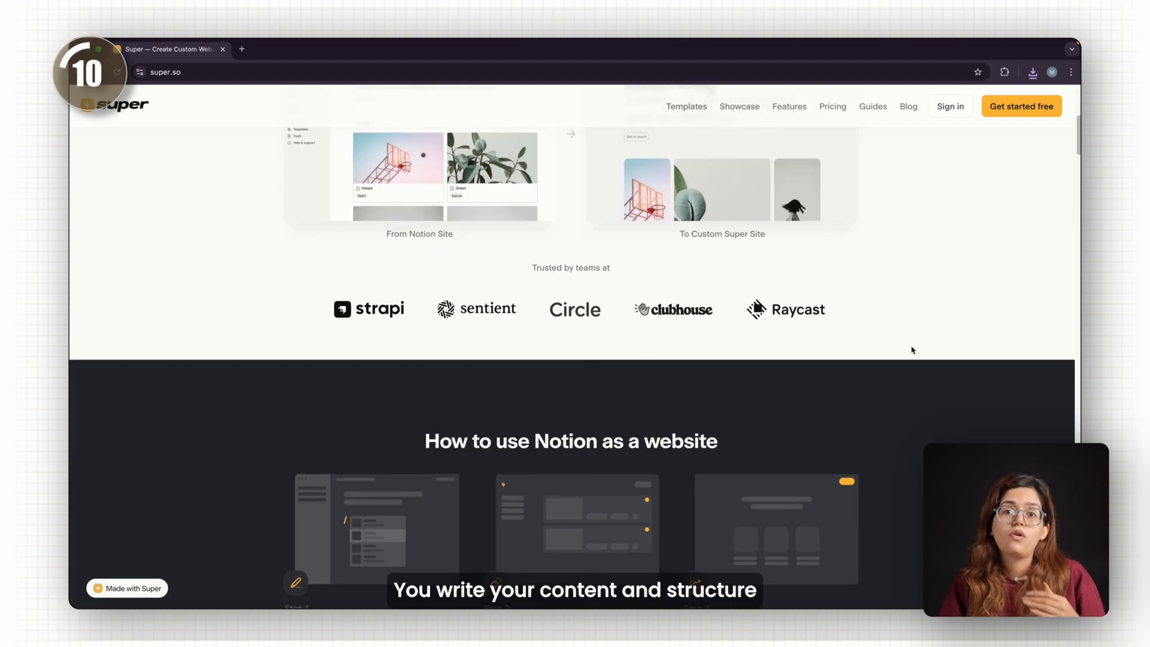
scroll("down", 3)
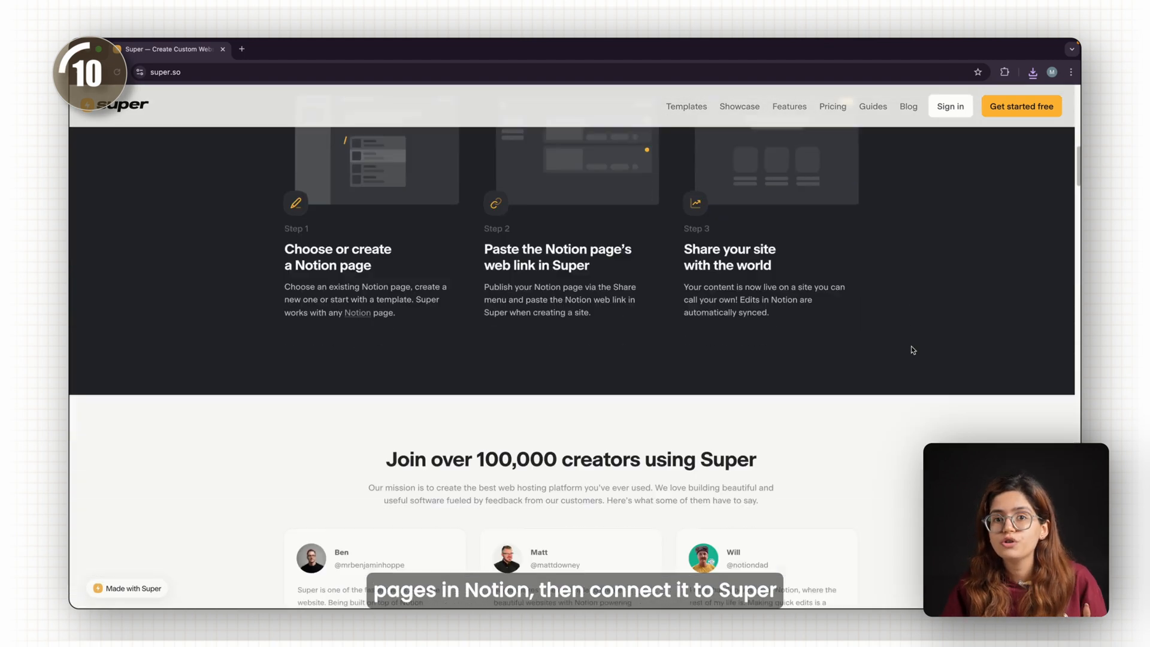
scroll("down", 3)
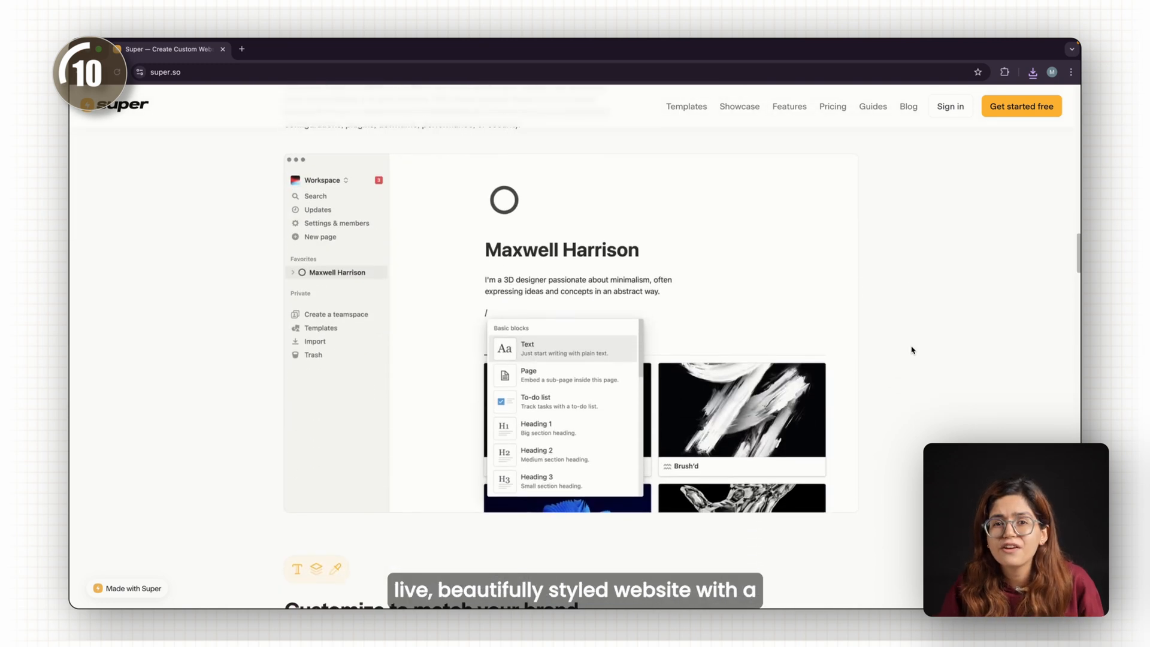
scroll("down", 3)
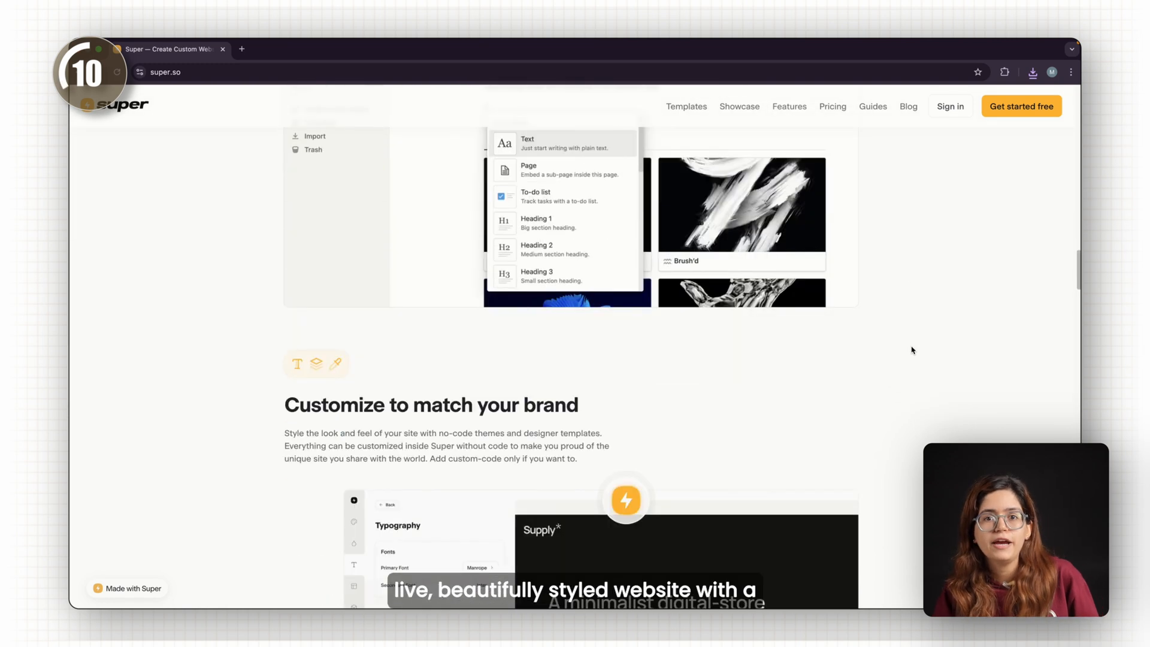
scroll("down", 3)
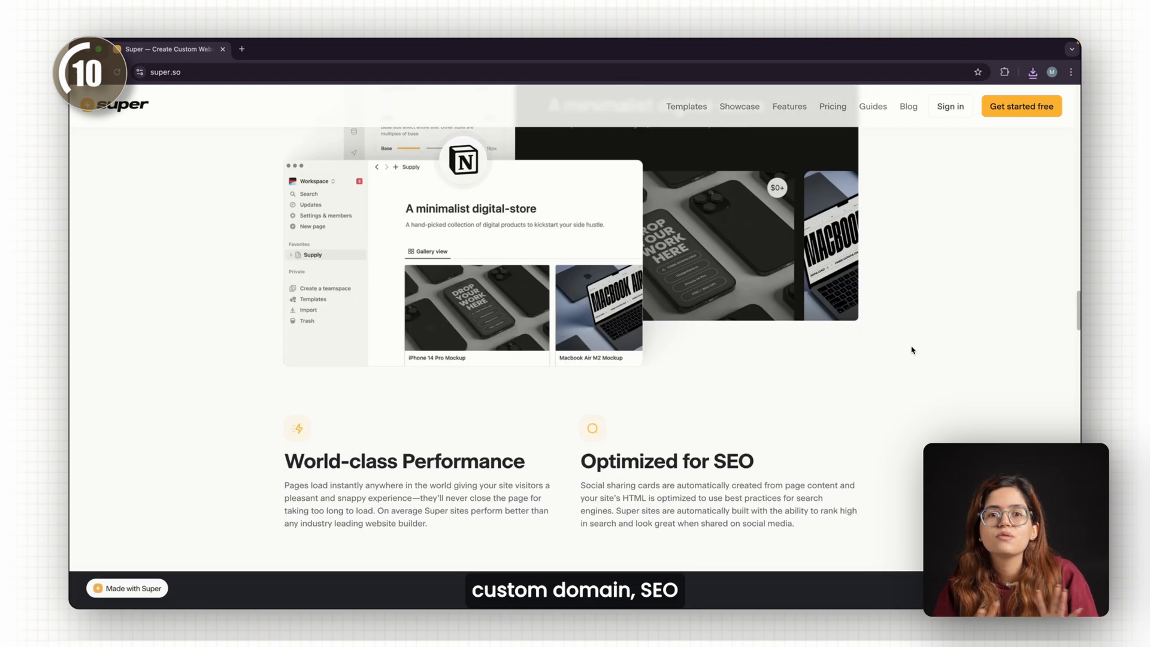
scroll("down", 3)
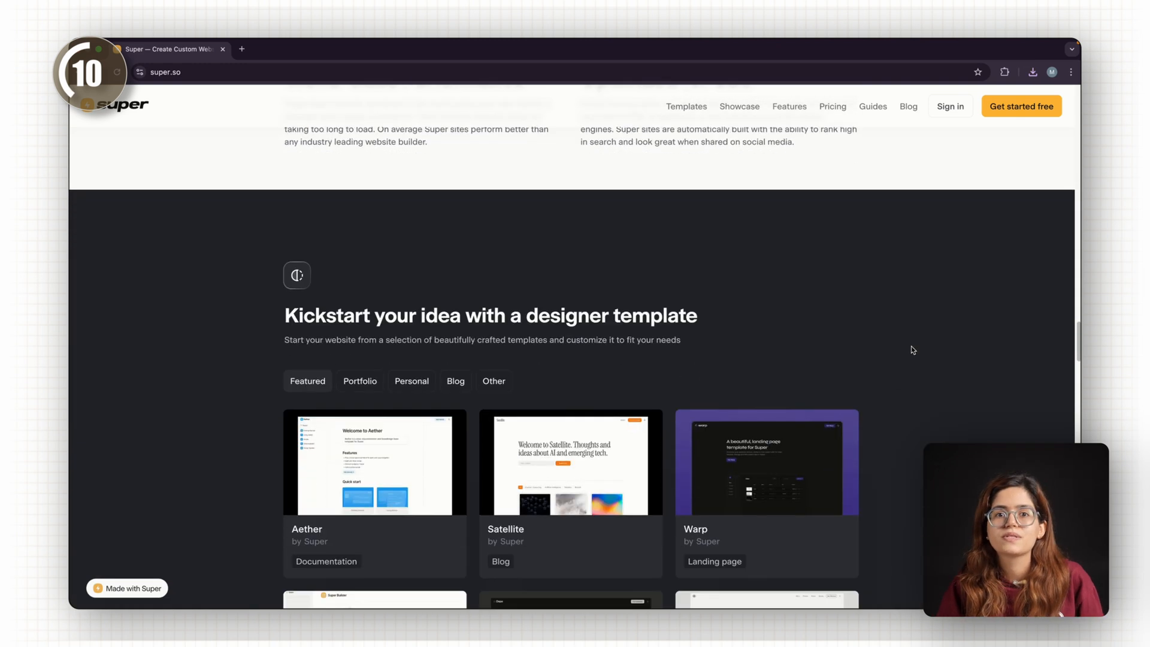
scroll("down", 3)
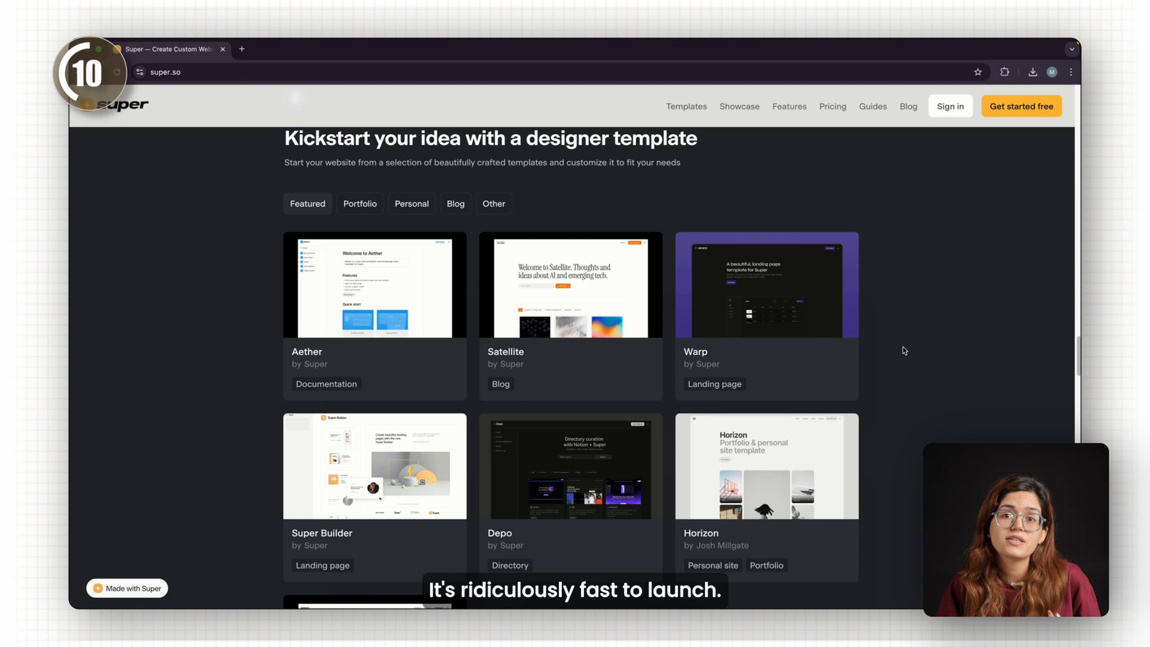
mouse_move(594, 462)
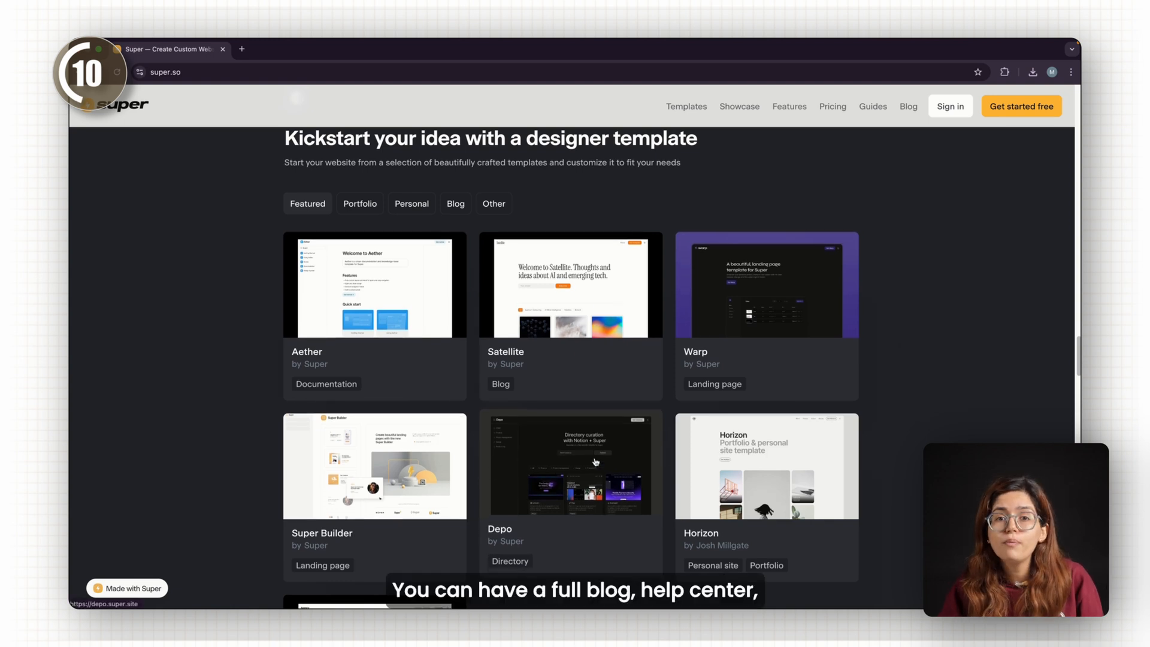
scroll("down", 3)
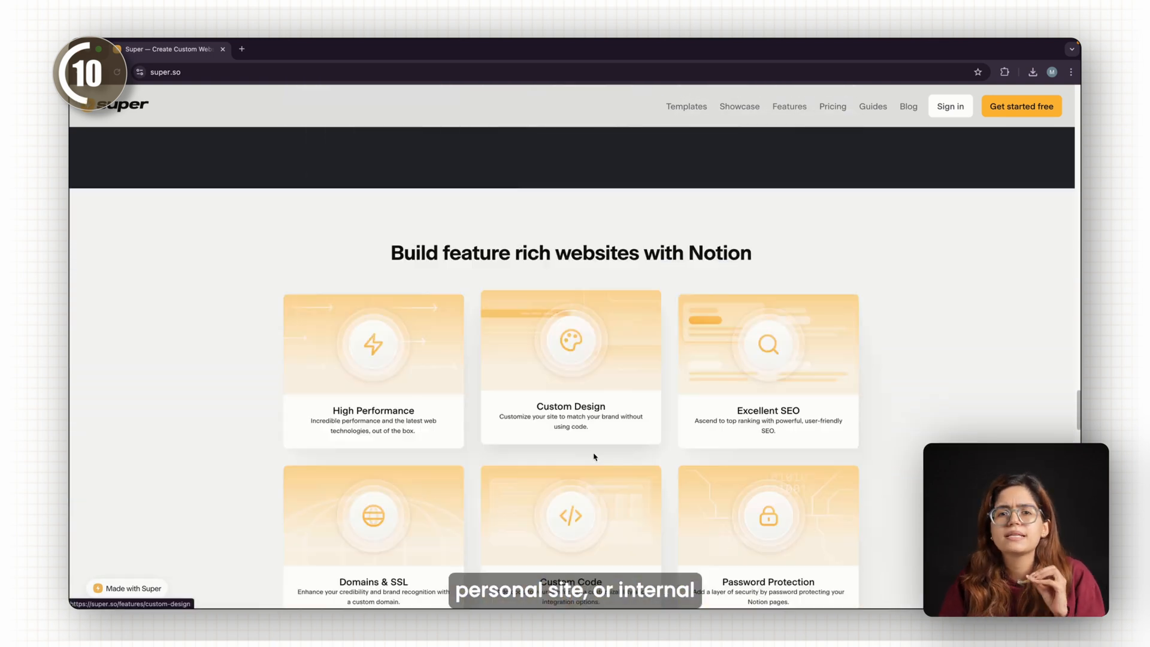
scroll("down", 3)
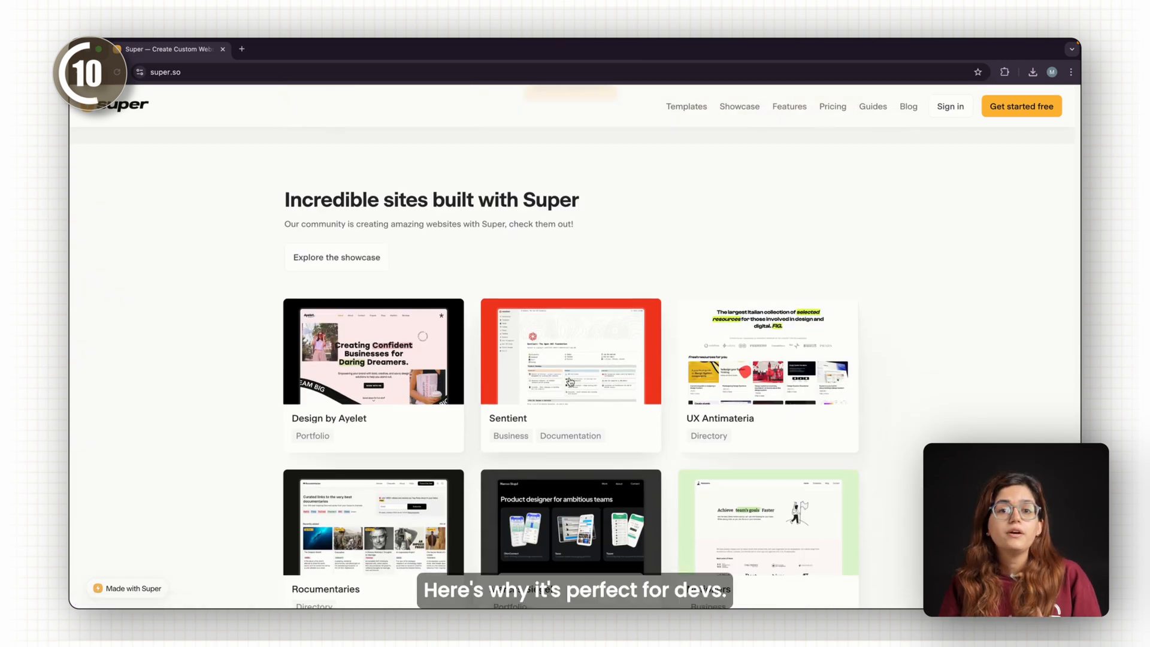
scroll("down", 3)
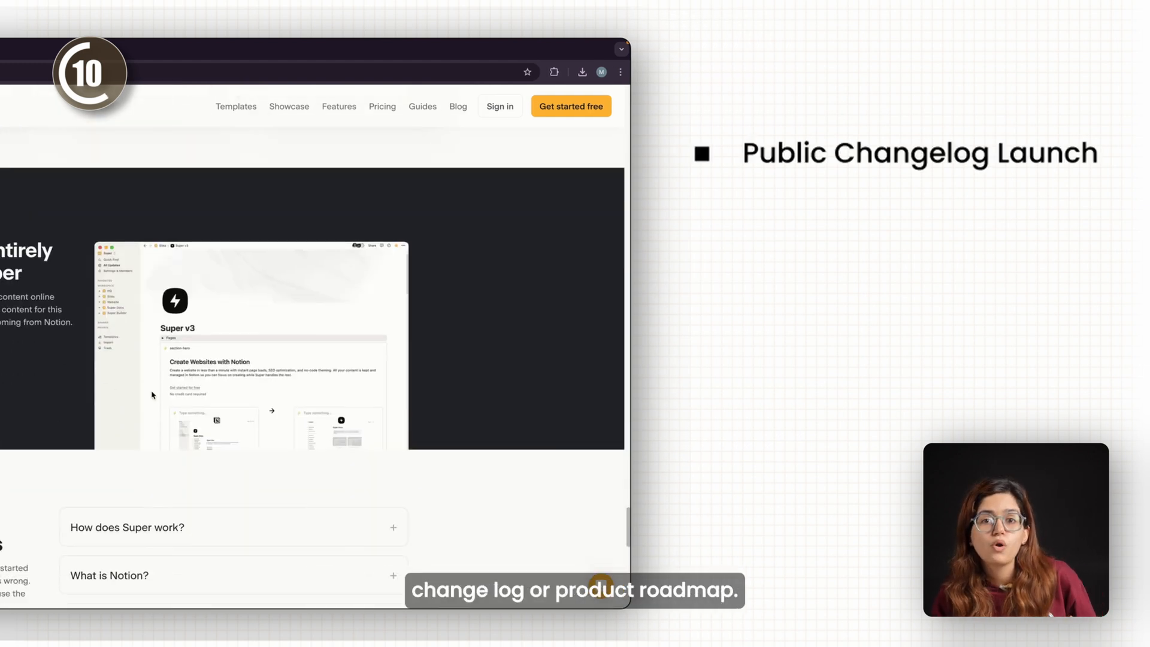
scroll("down", 3)
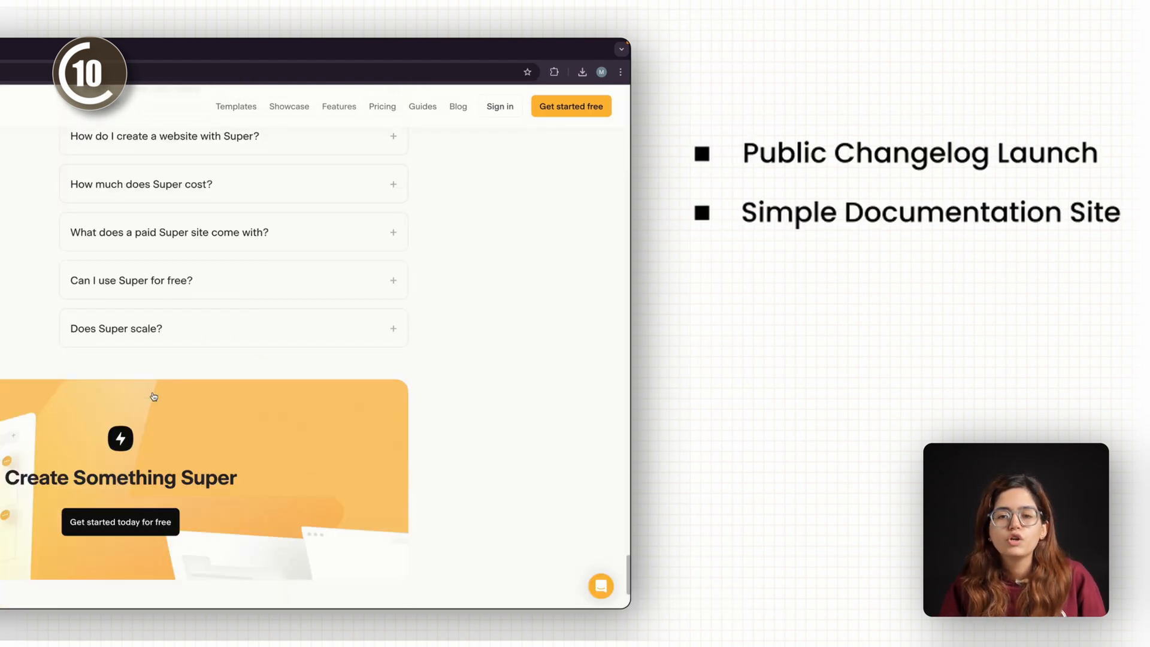